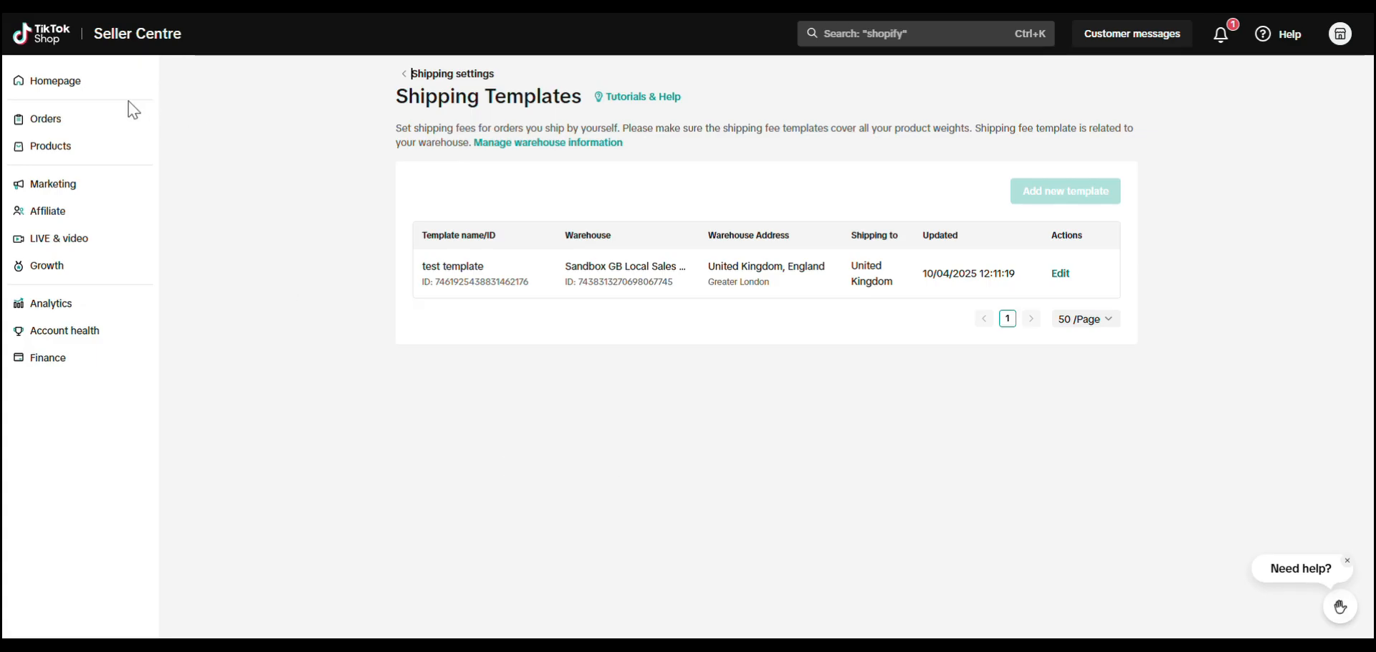
mouse_move(46, 118)
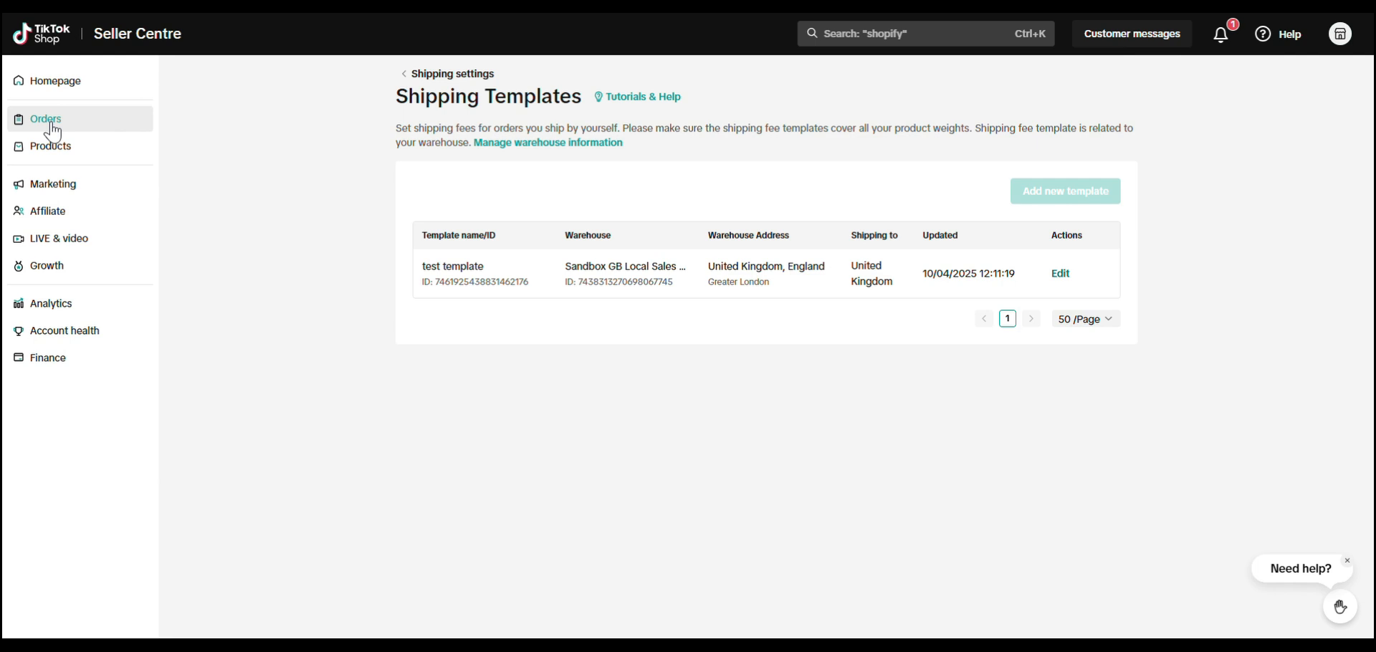
Expand Orders in the left menu and go to the UK shop's Shipping settings page.
click(46, 118)
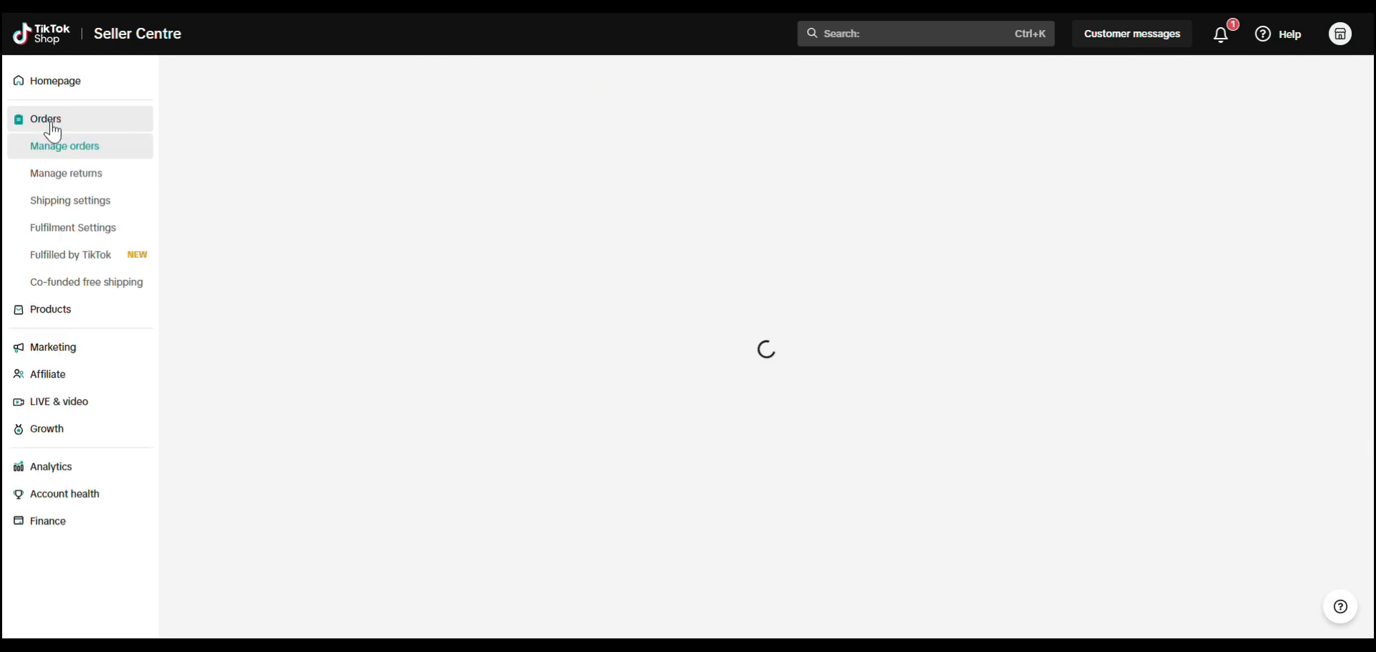
click(64, 145)
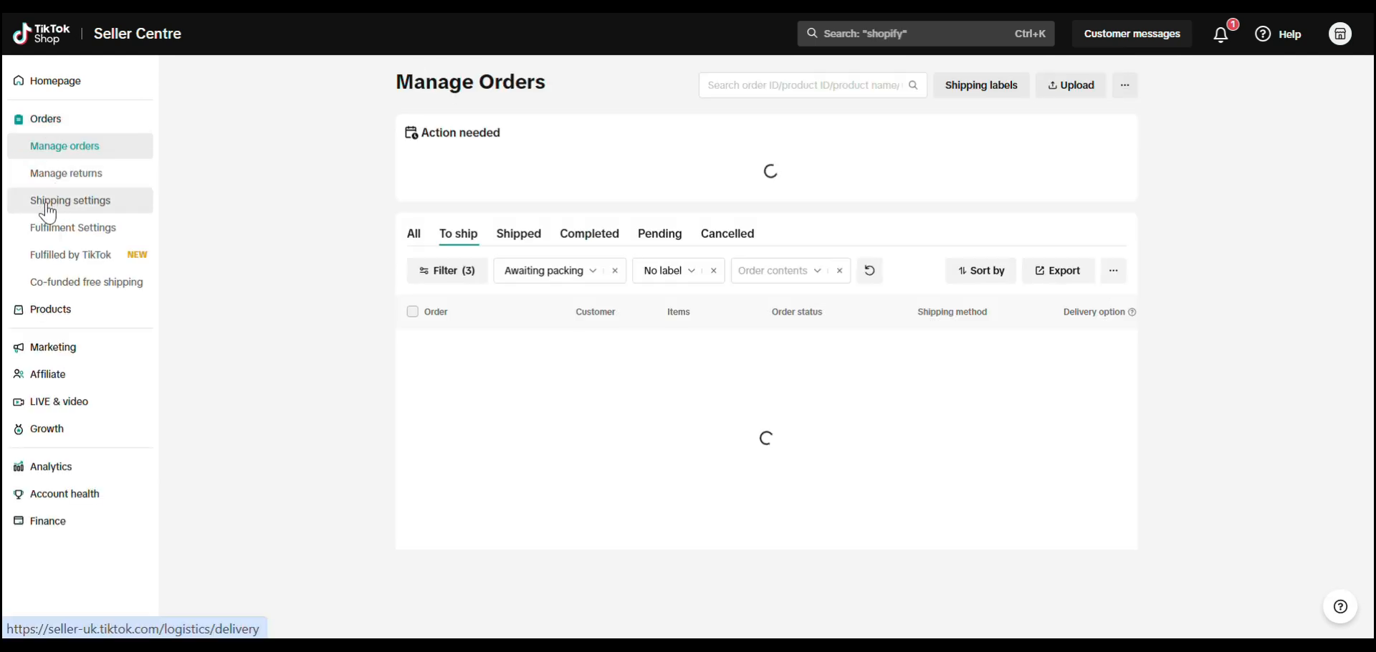
click(70, 200)
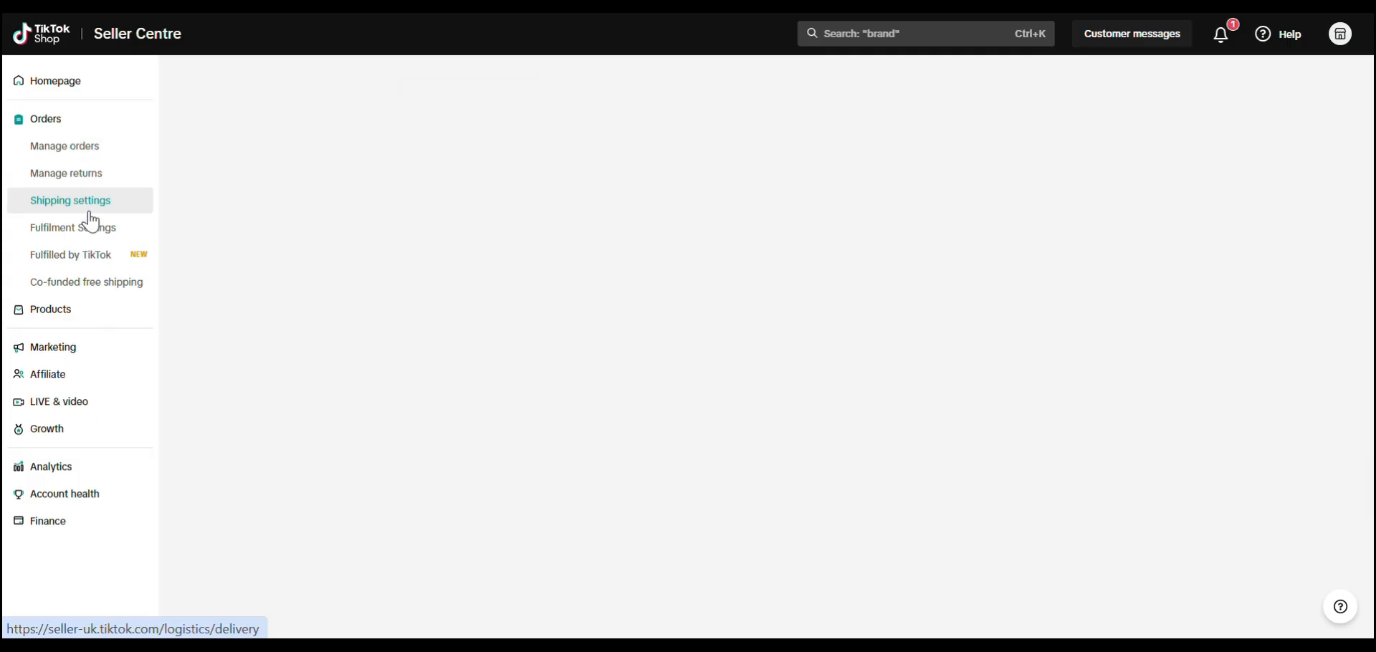
click(70, 200)
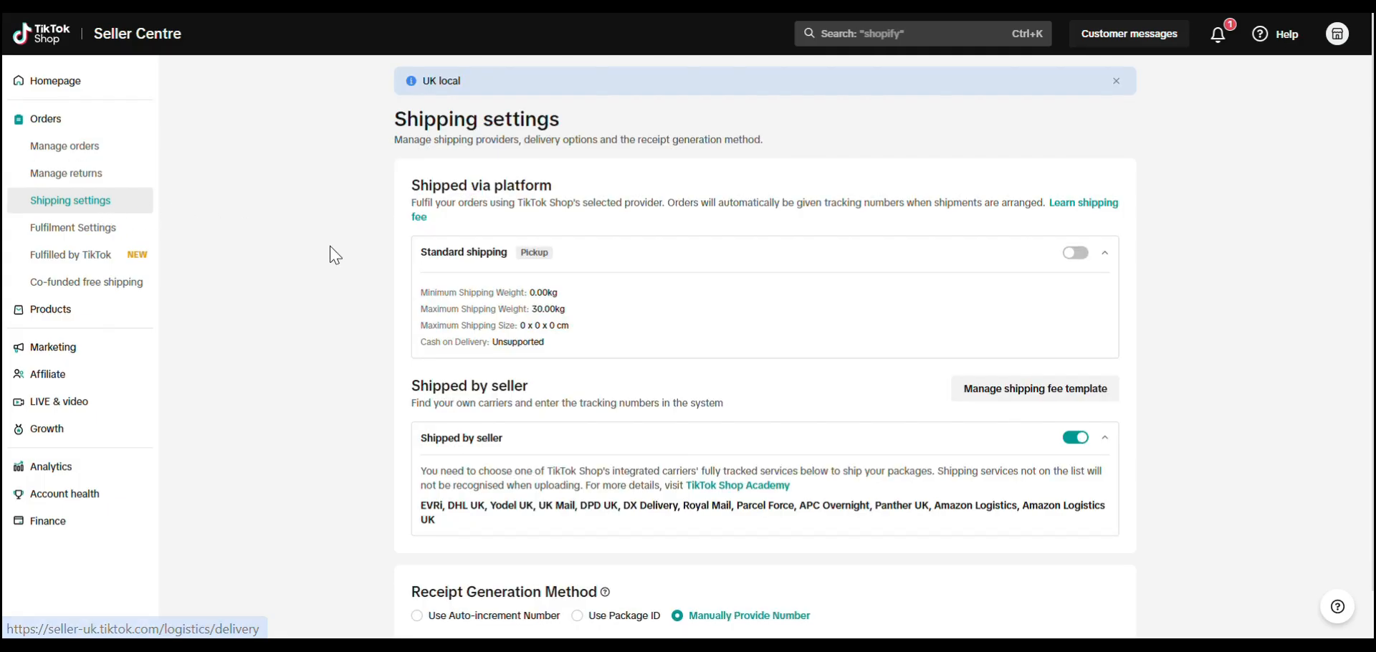
mouse_move(1033, 389)
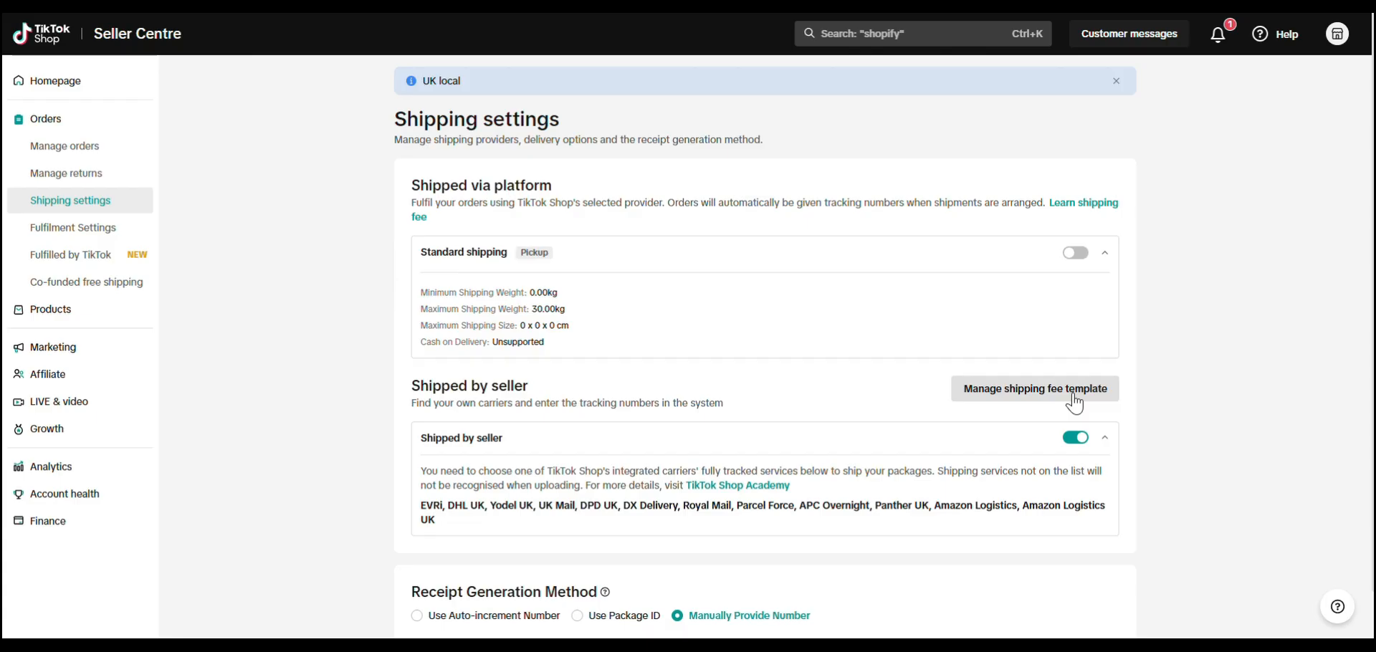
Open the UK shop's shipping fee template list via Manage shipping fee template.
click(1034, 389)
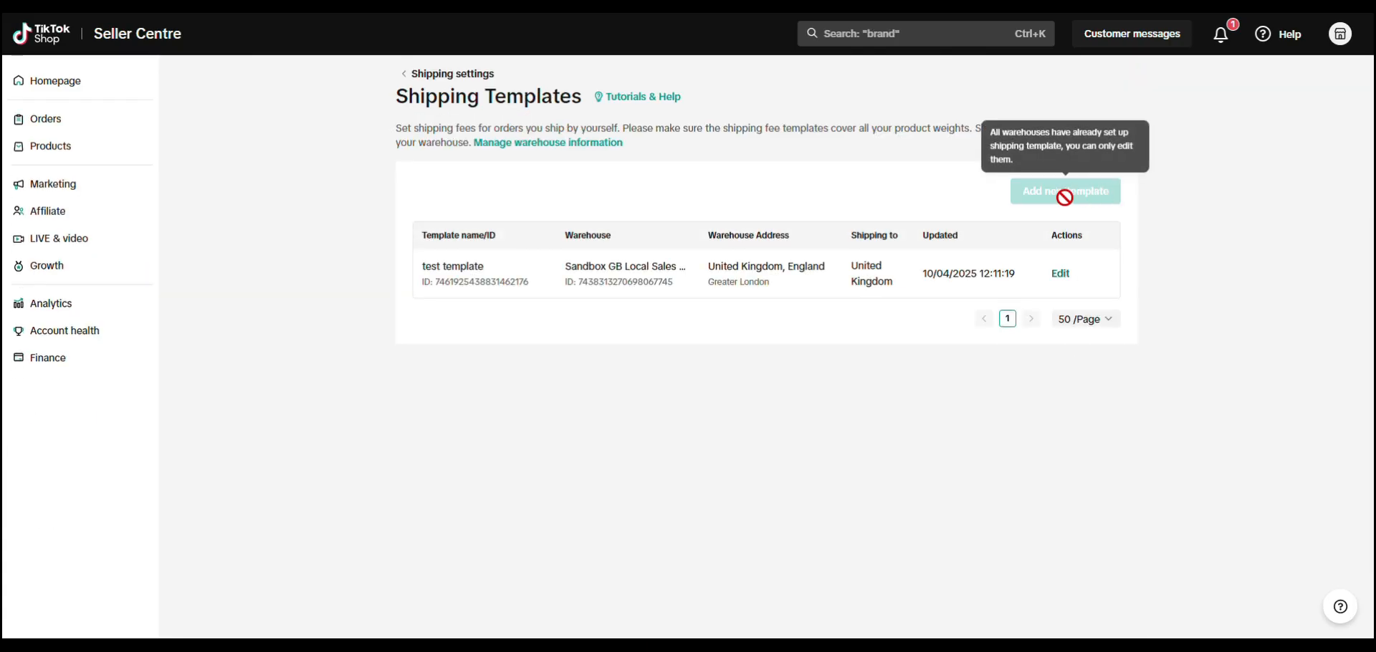
mouse_move(1132, 225)
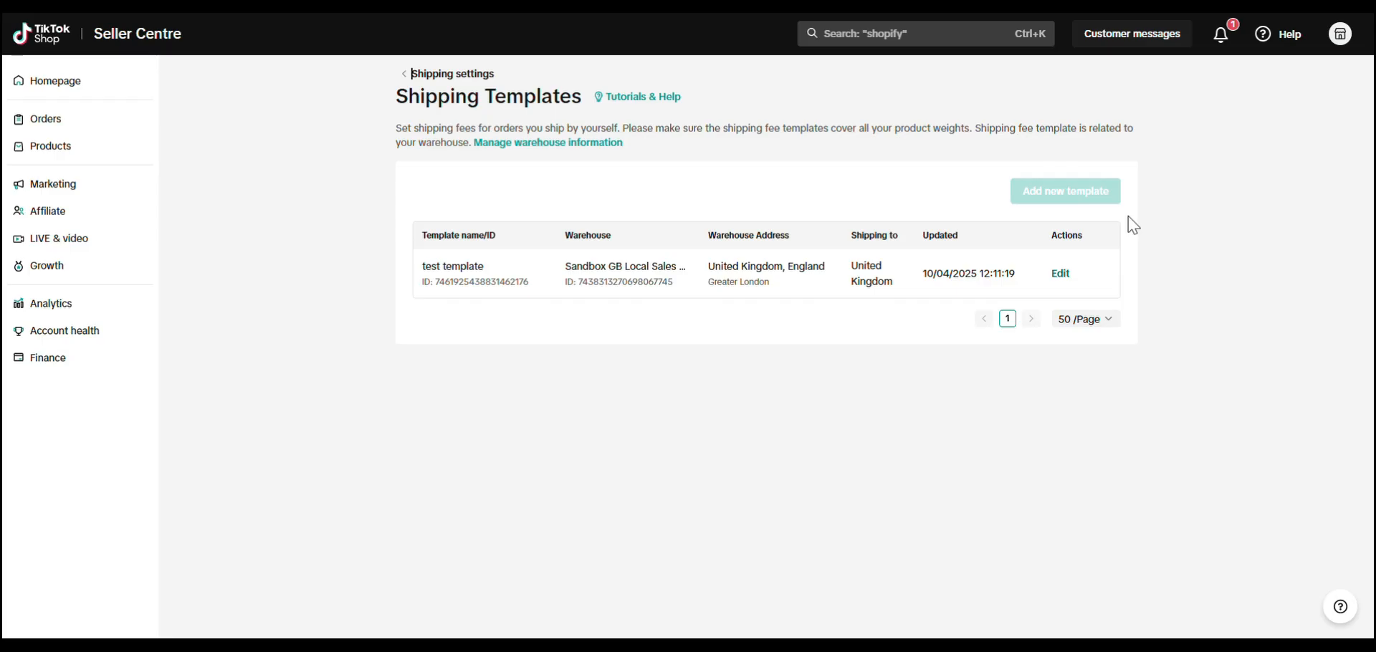
mouse_move(1006, 269)
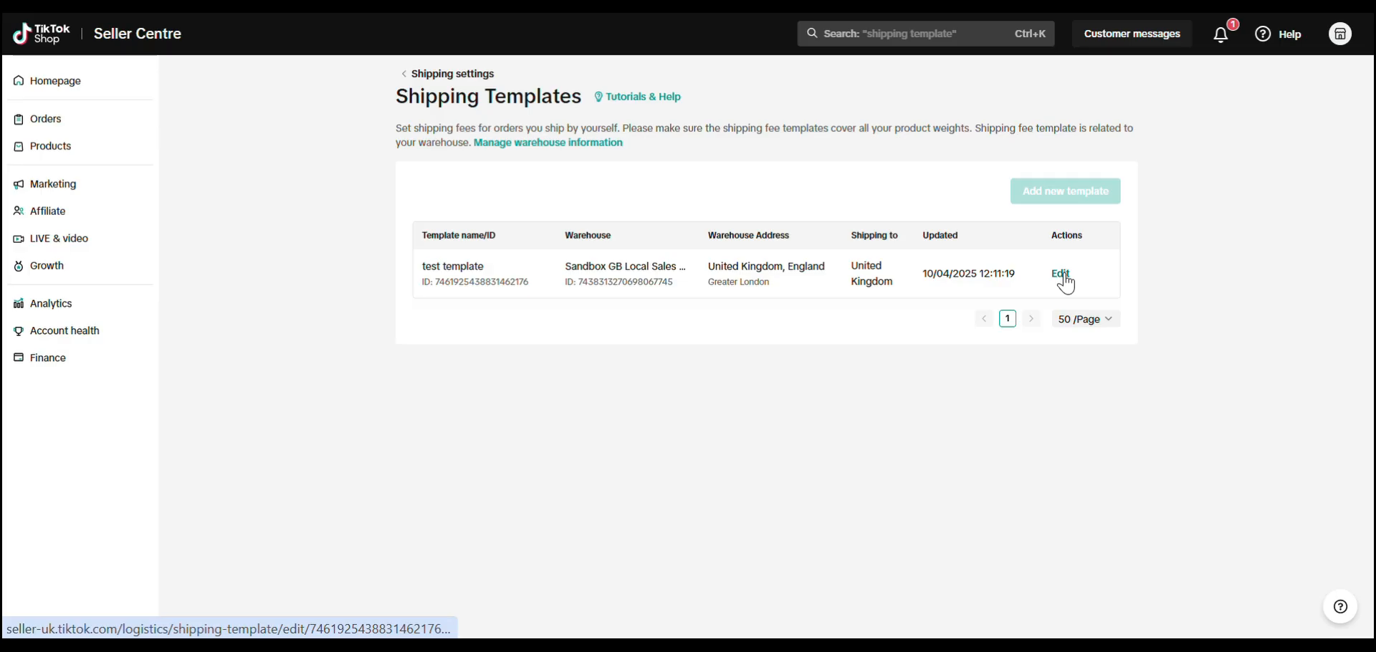
Edit 'test template' and review its GB delivery area with the 44 GBP rule.
click(1060, 274)
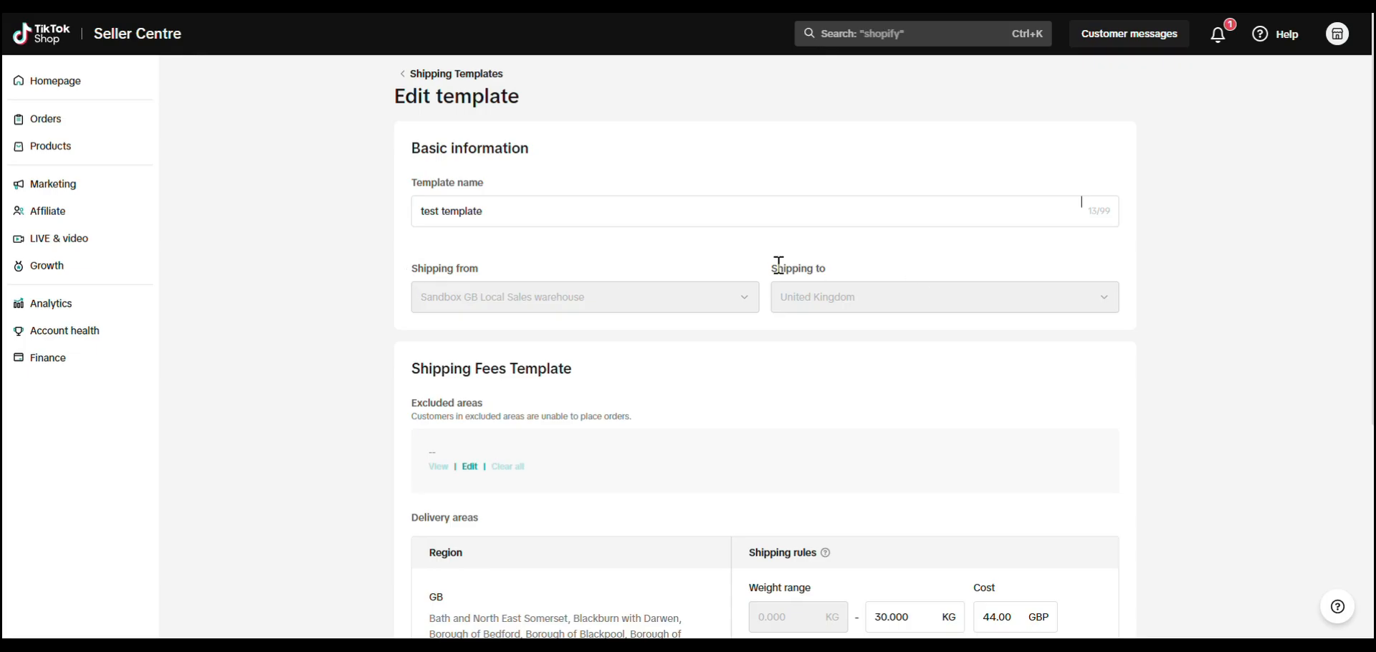
mouse_move(795, 298)
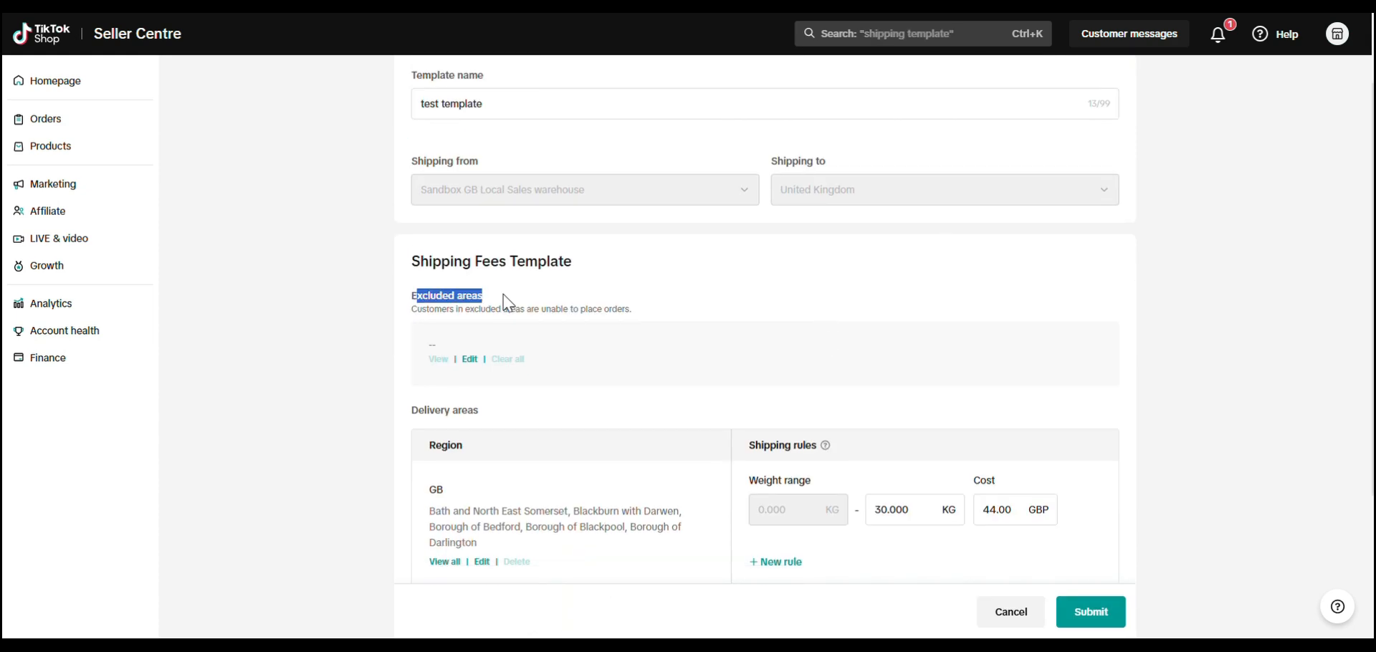
mouse_move(523, 403)
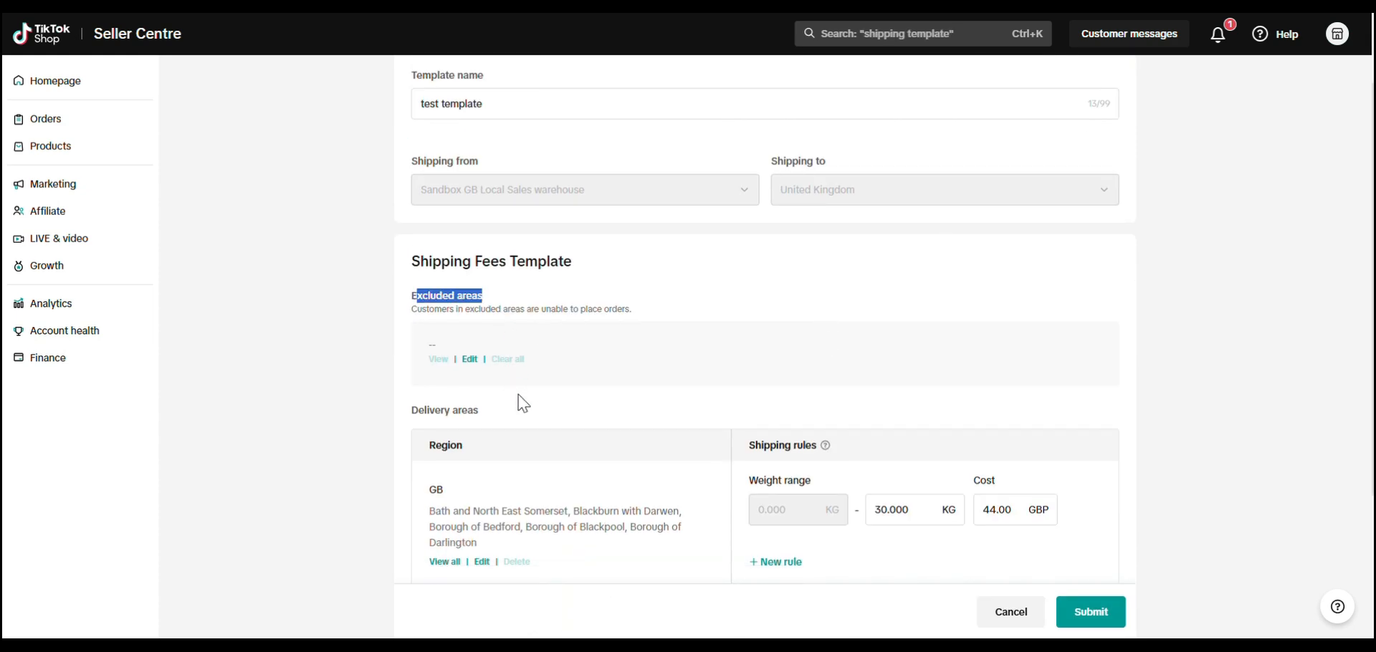
mouse_move(402, 408)
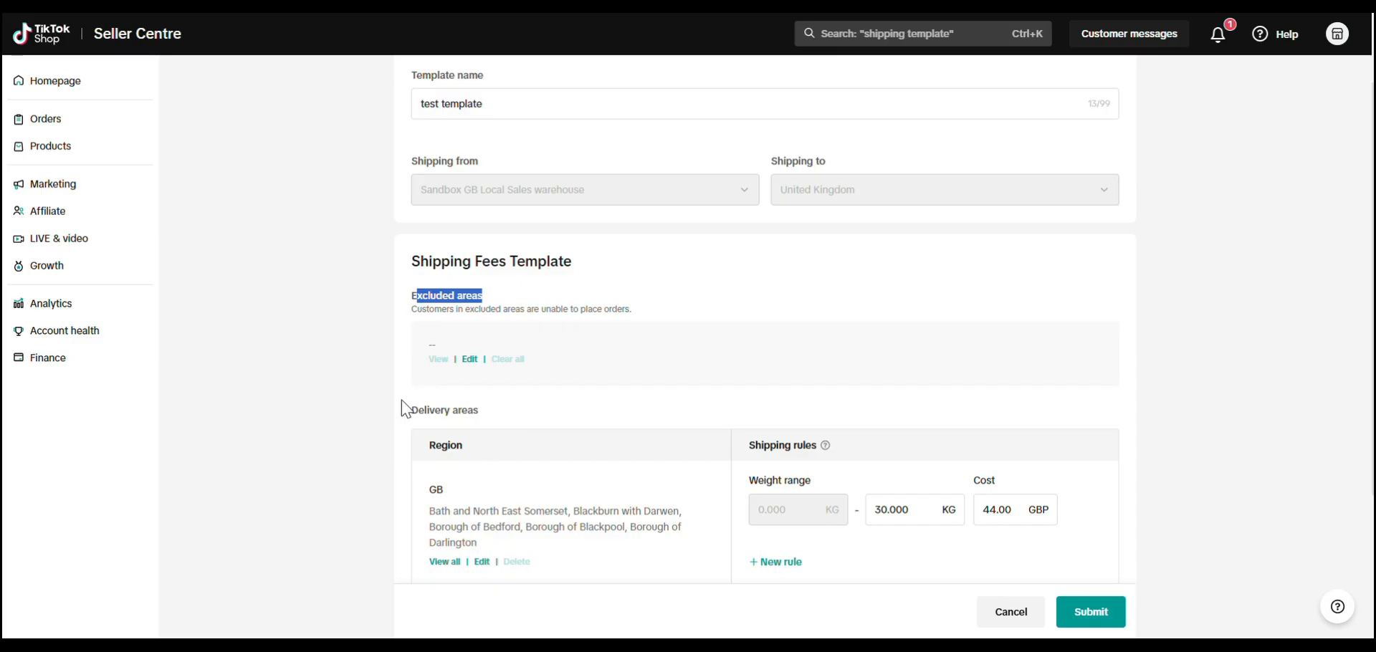
double_click(444, 410)
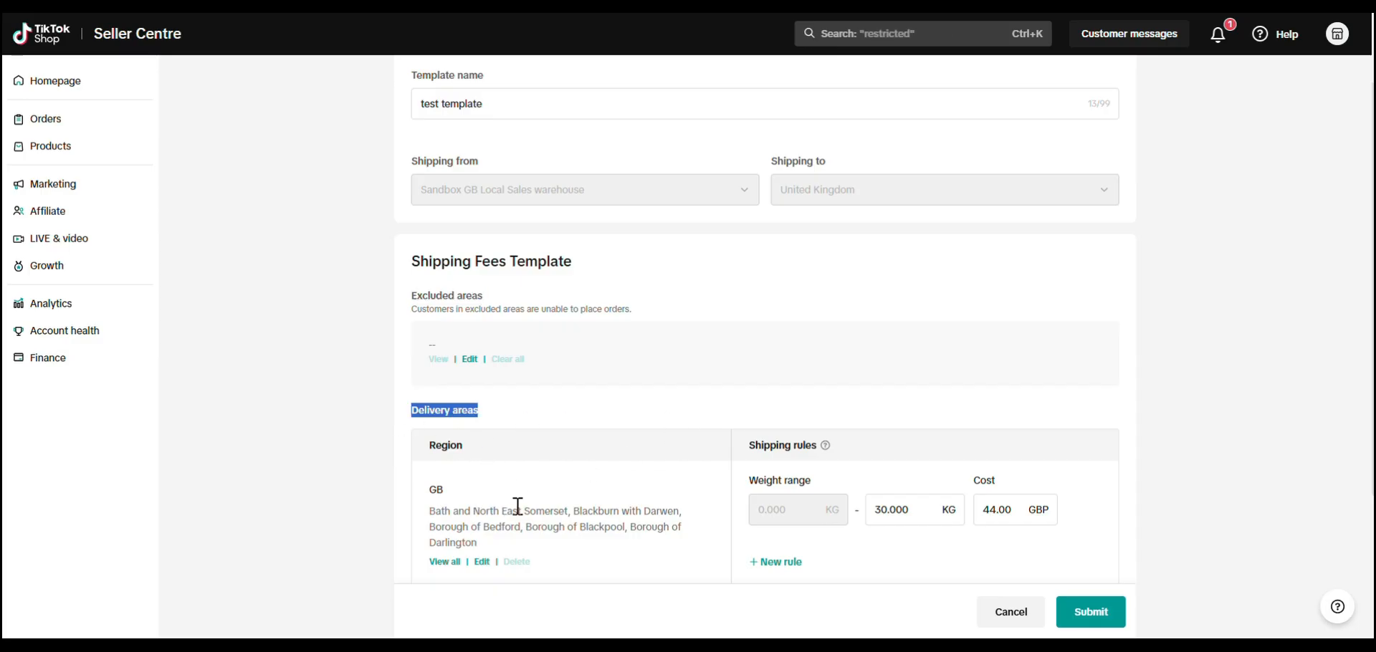
mouse_move(937, 487)
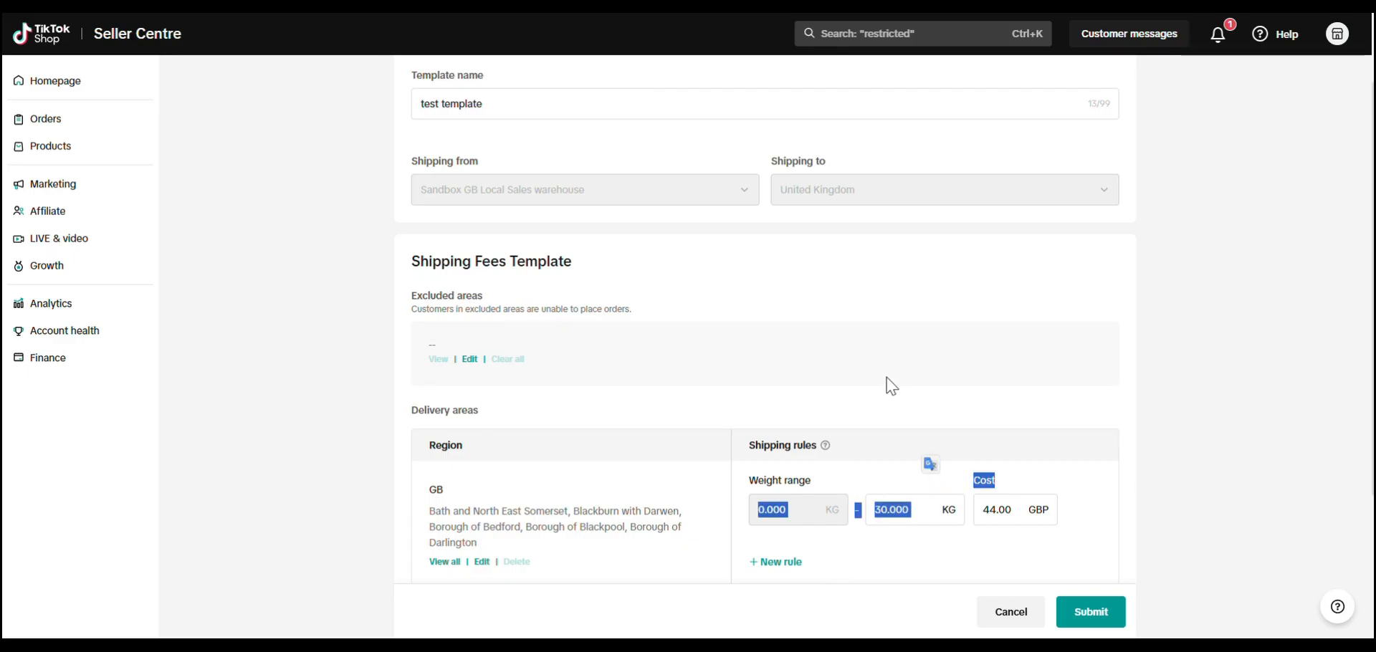
scroll(down, 3)
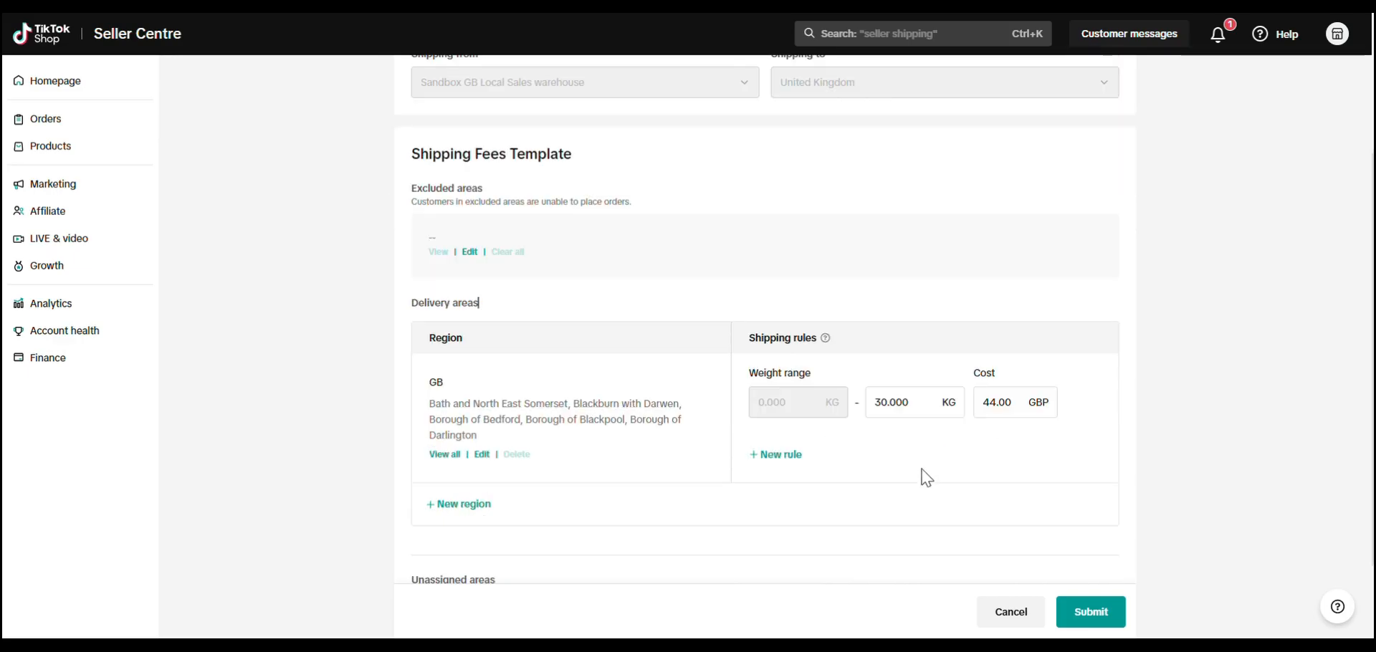
scroll(down, 3)
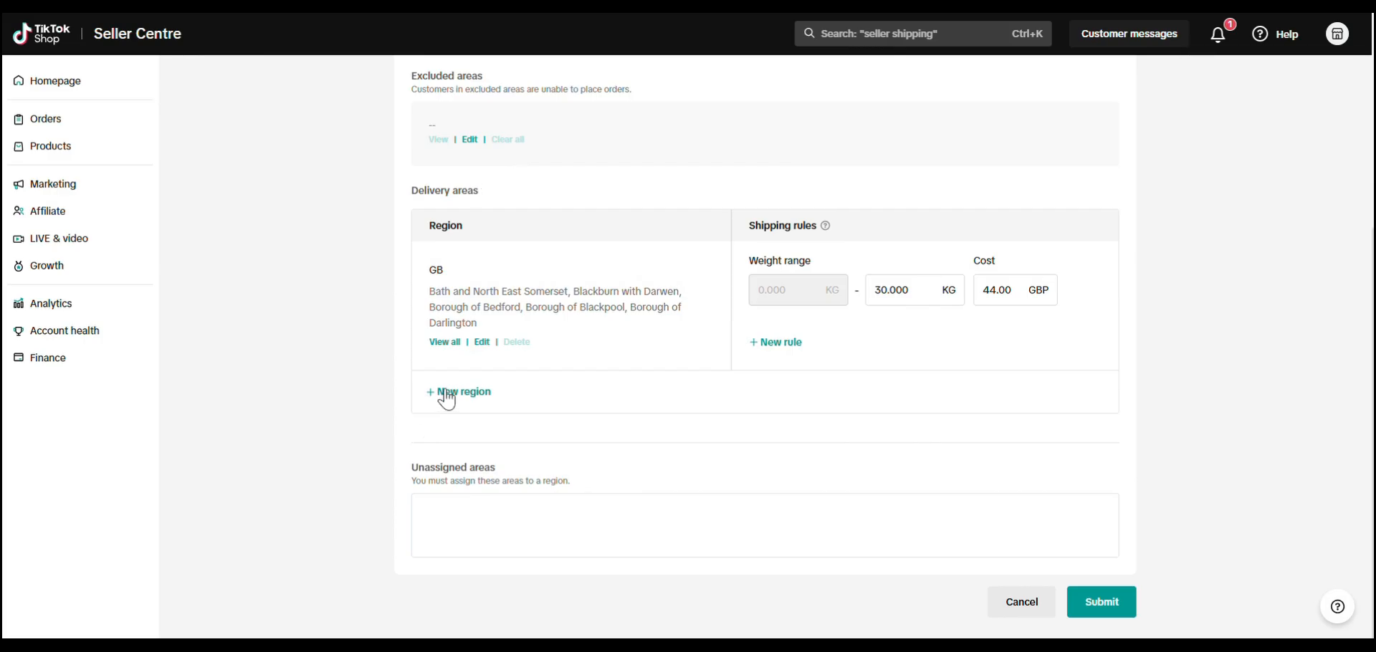
click(458, 391)
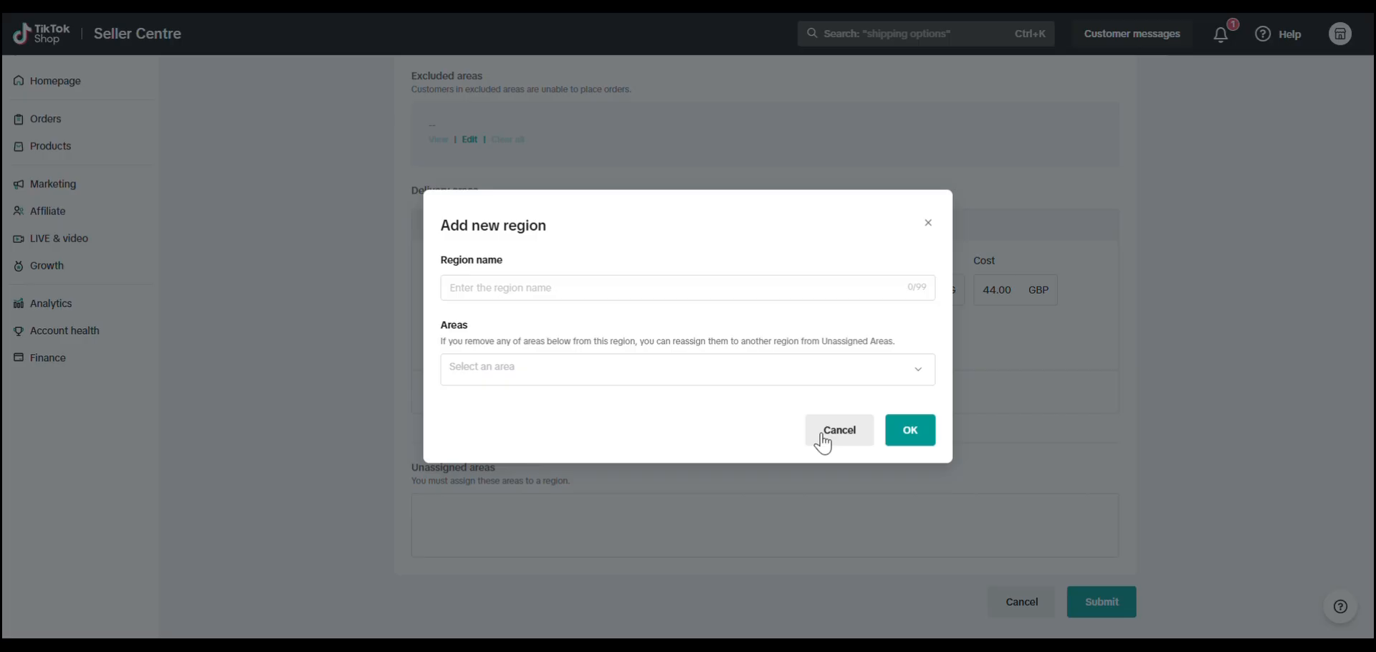
click(837, 430)
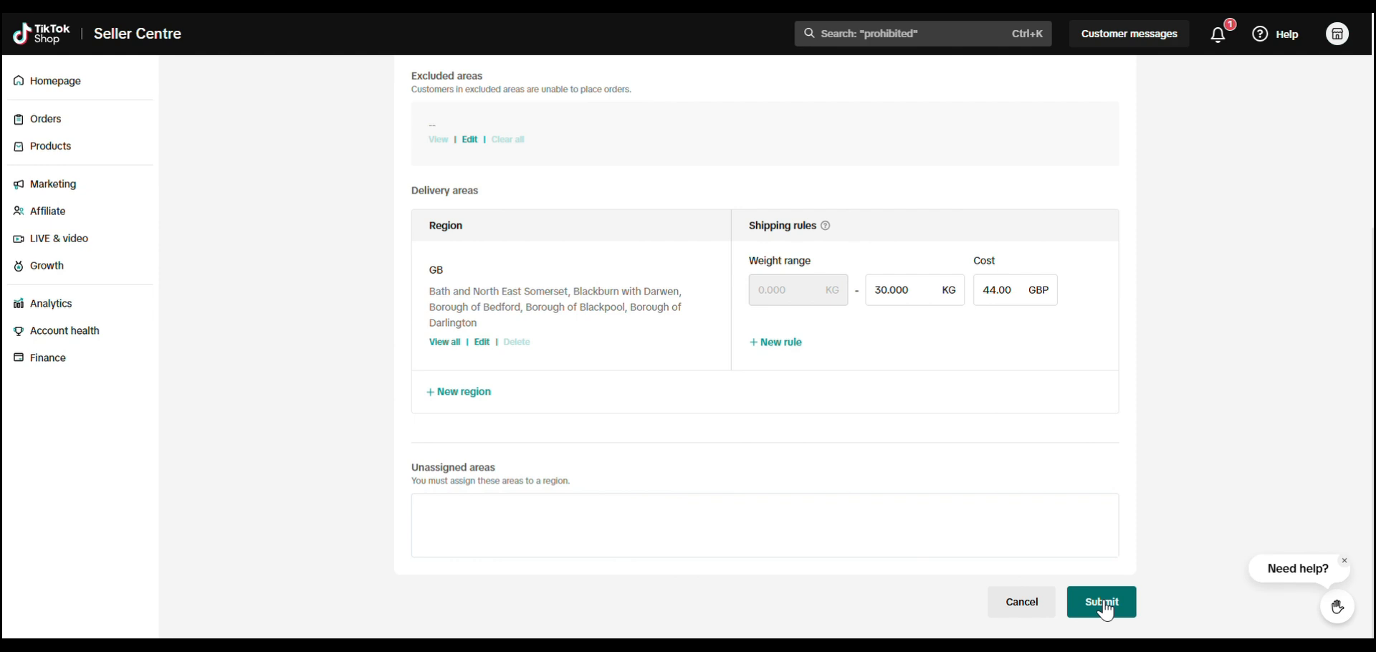
Submit the edited UK 'test template' to save it.
click(1101, 601)
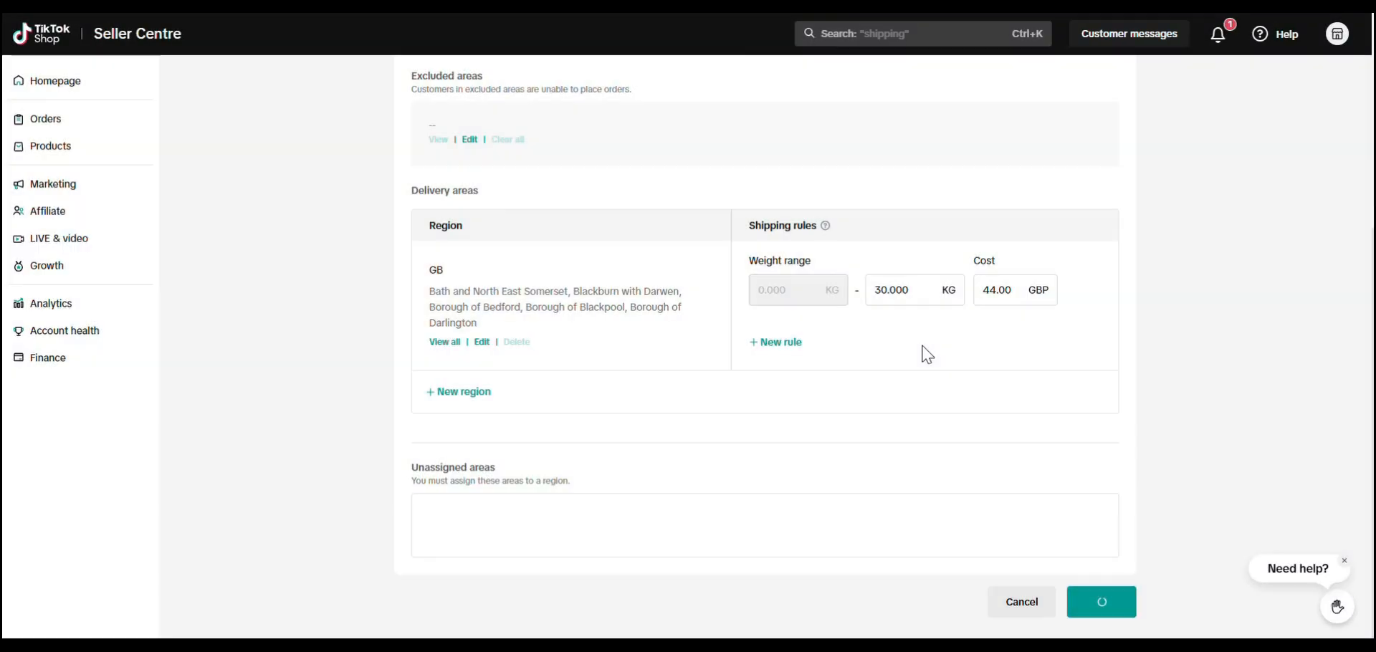
click(1101, 602)
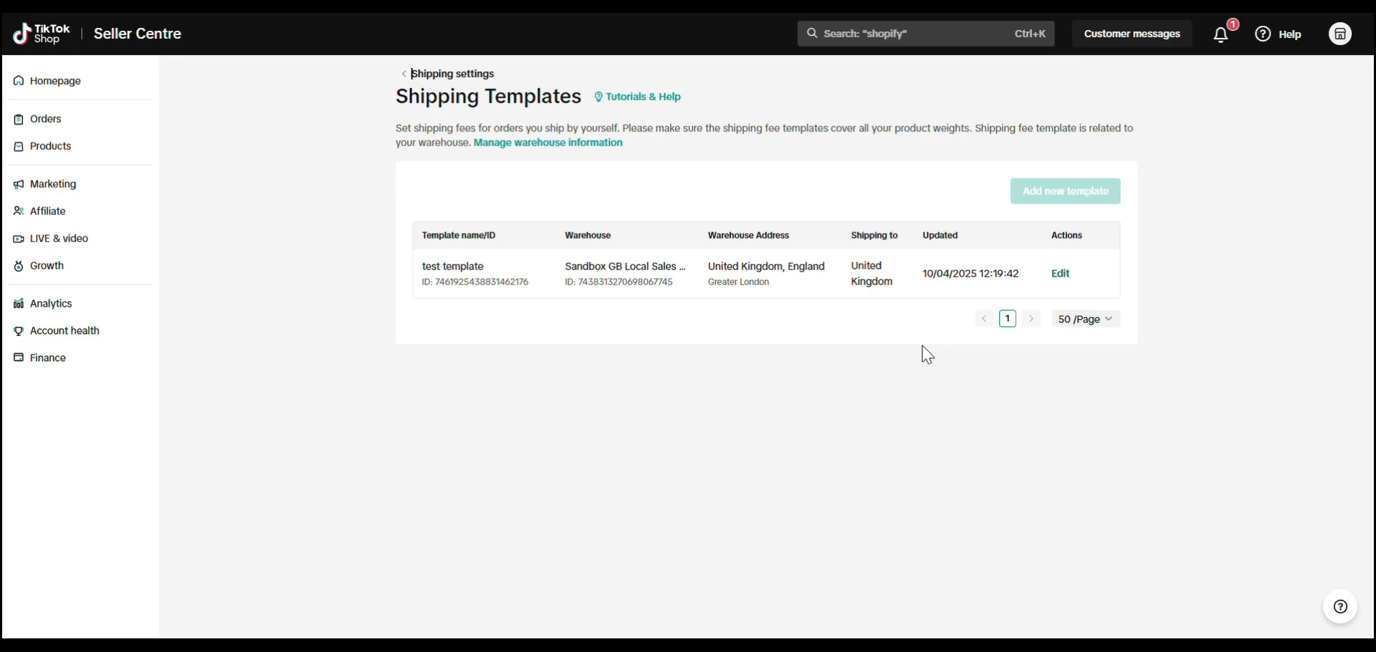
text(shipping template)
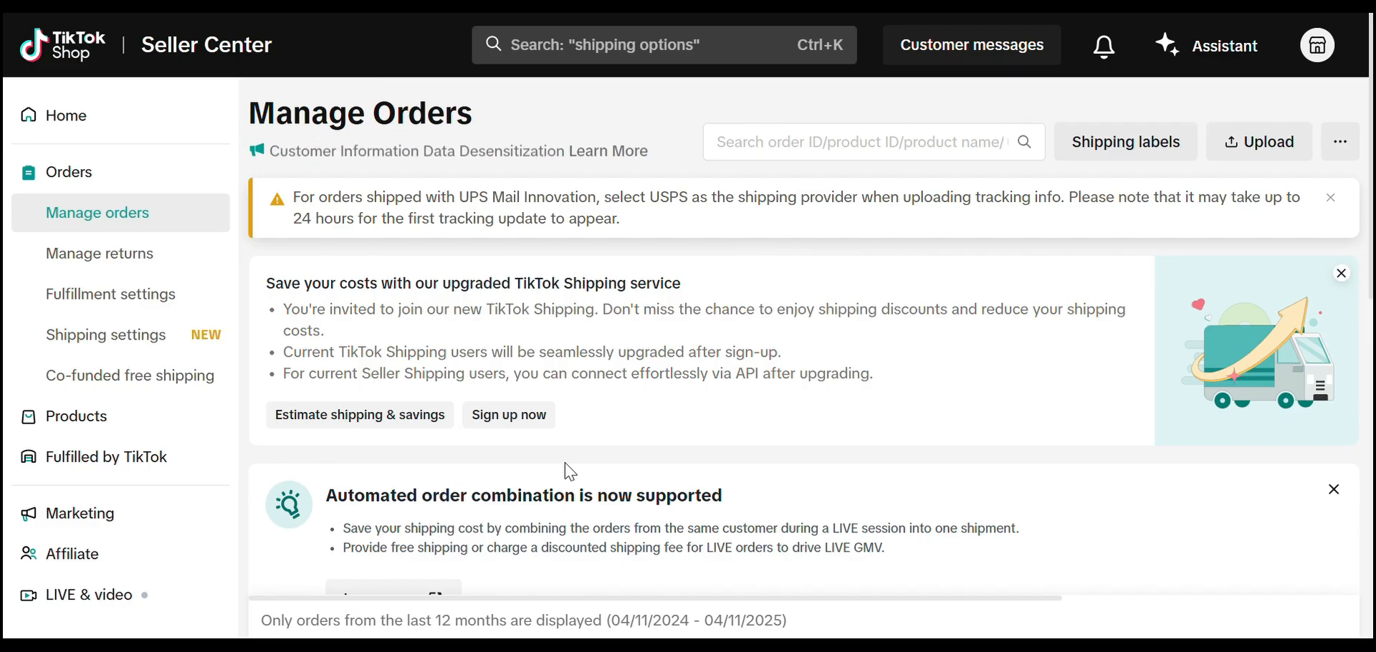
mouse_move(336, 524)
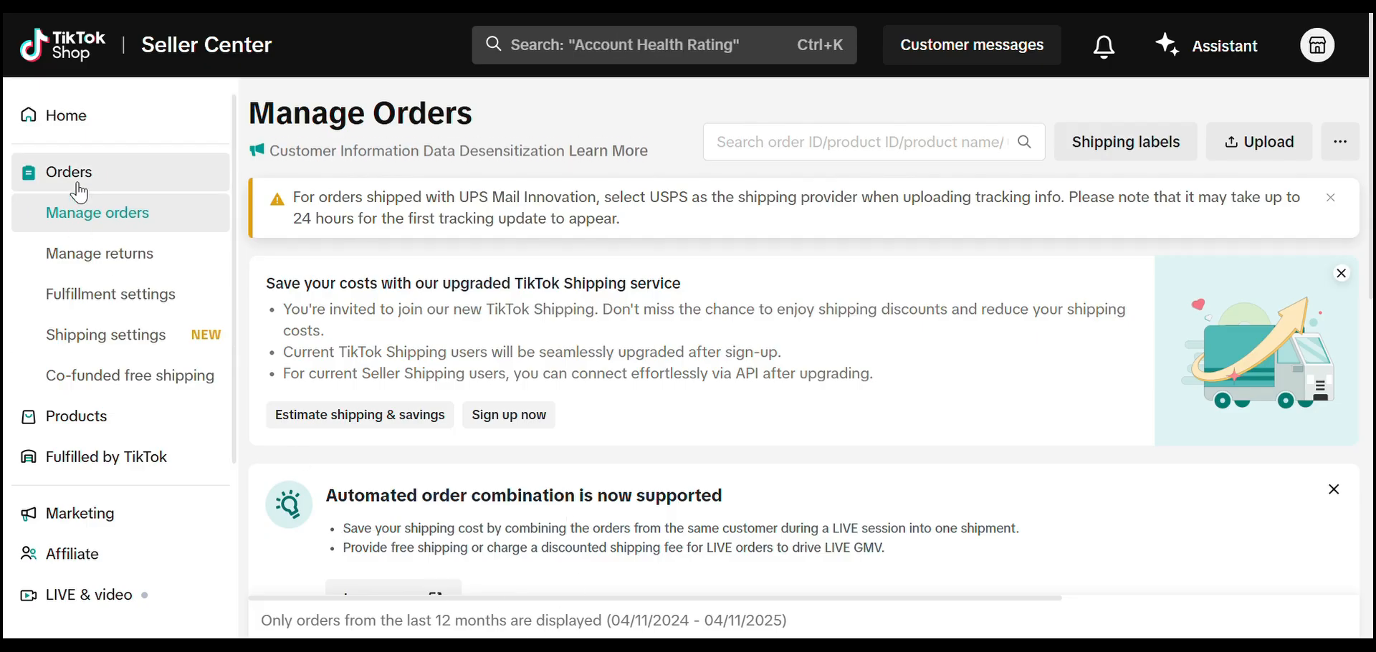
mouse_move(7, 178)
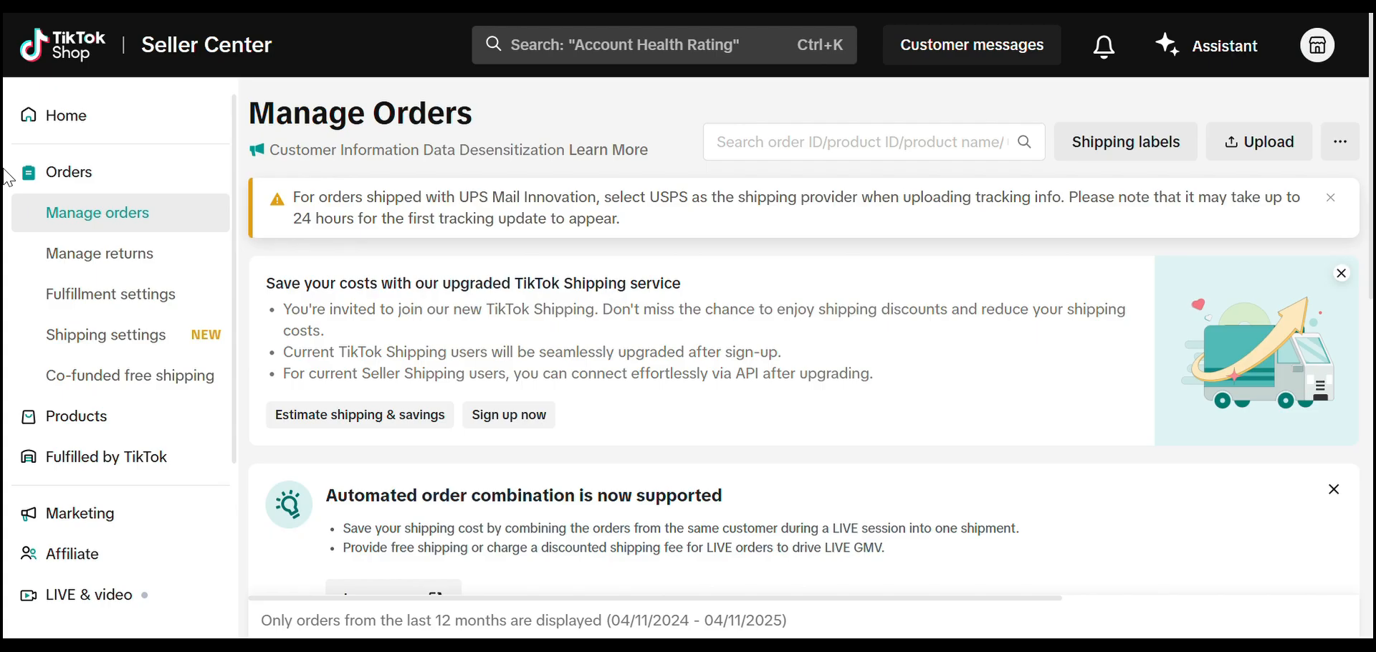
mouse_move(106, 335)
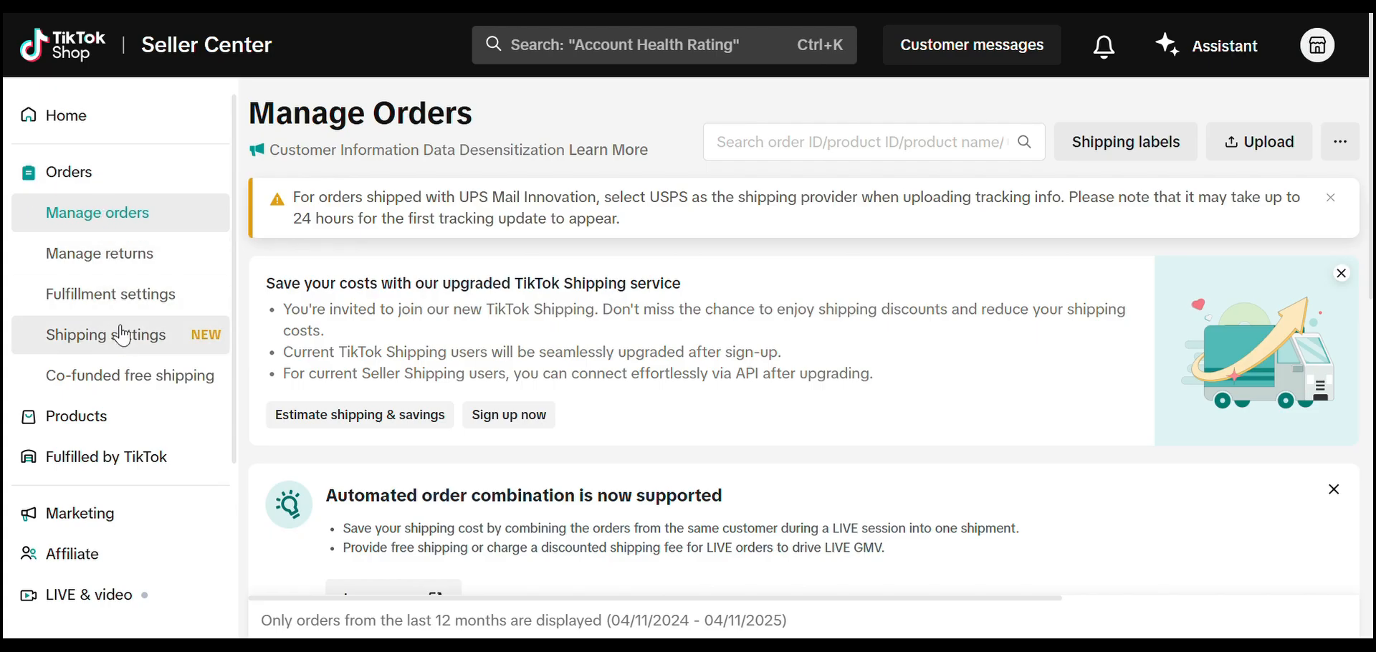
Find the US shop's 'us template' card under Shipping settings' Delivery settings.
click(106, 335)
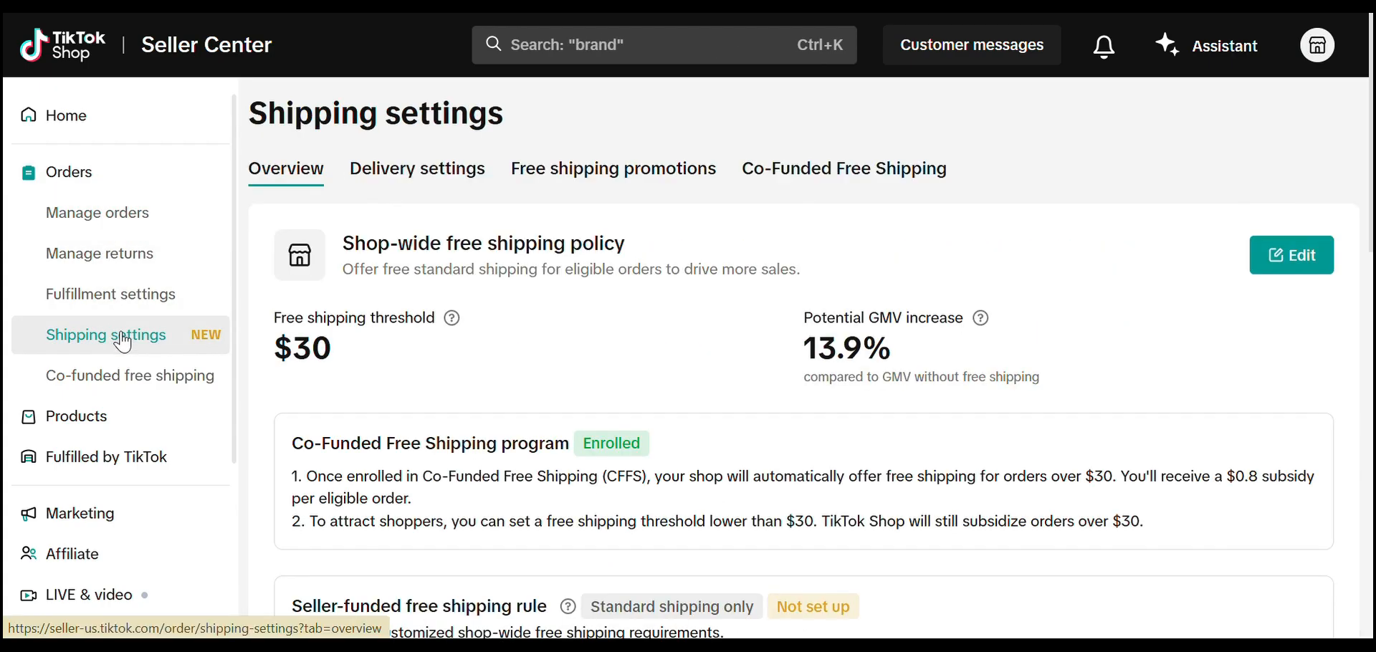
click(417, 169)
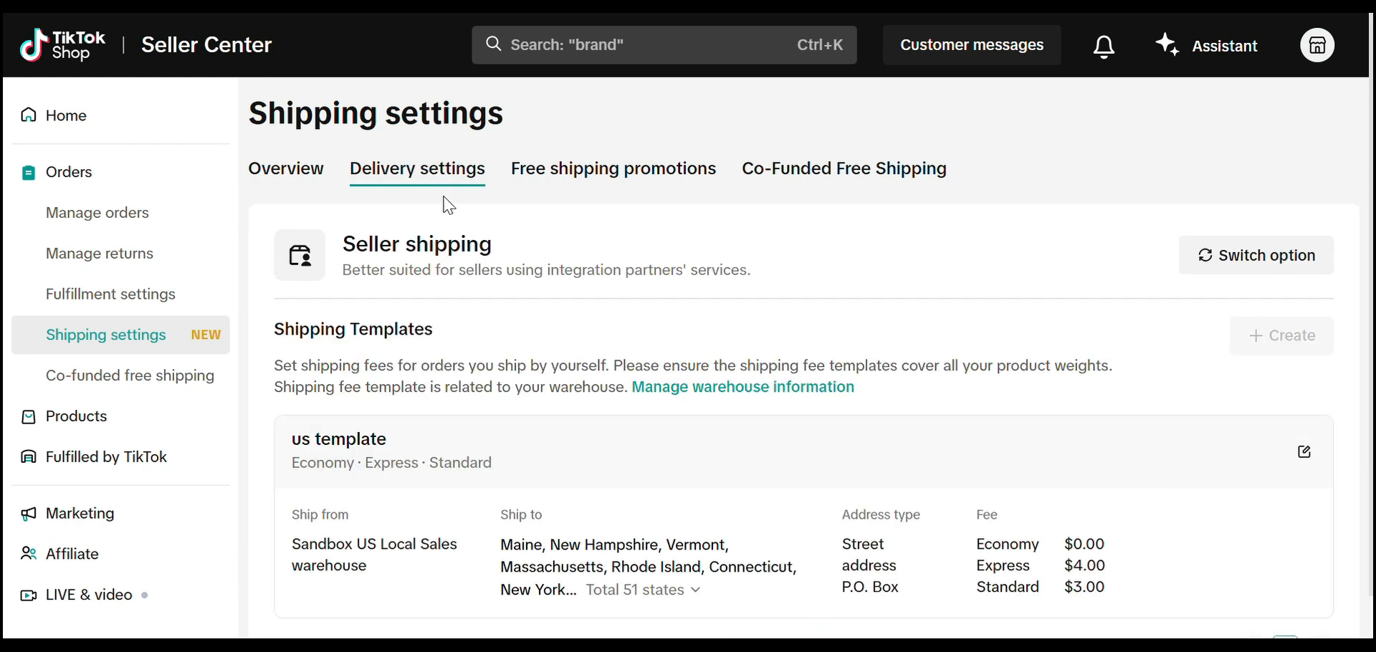
scroll(down, 3)
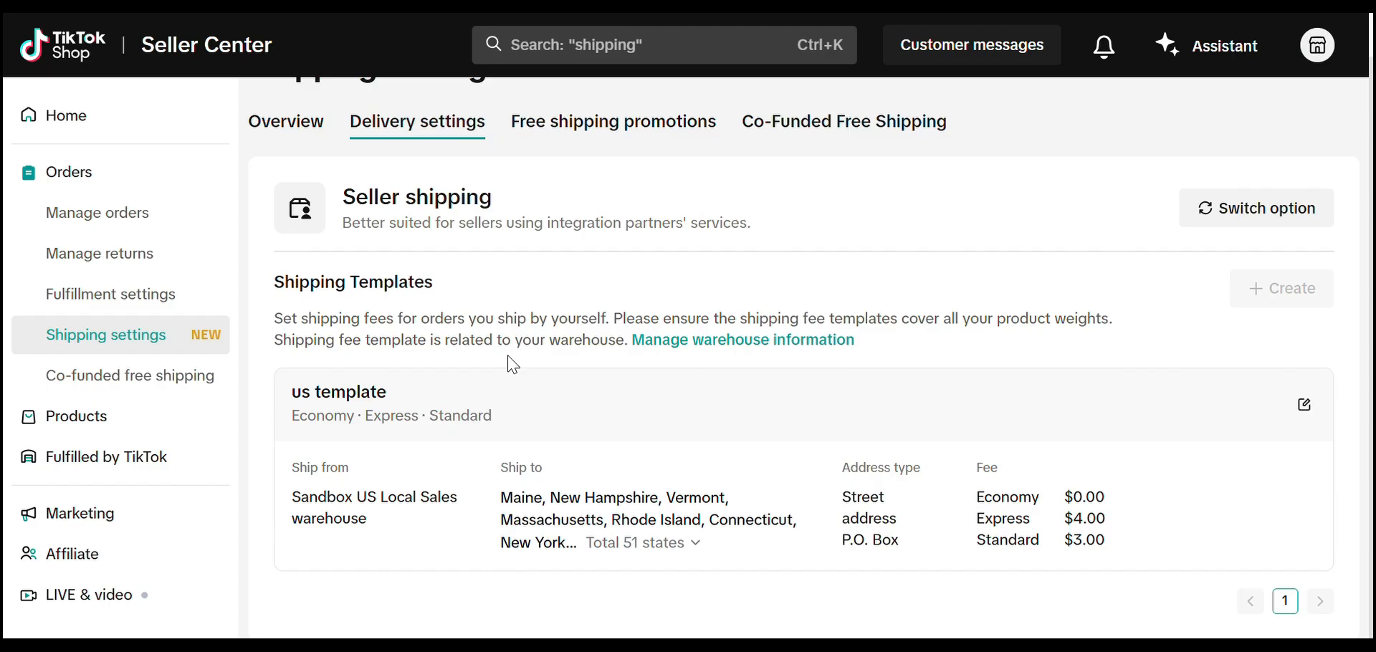
mouse_move(1281, 288)
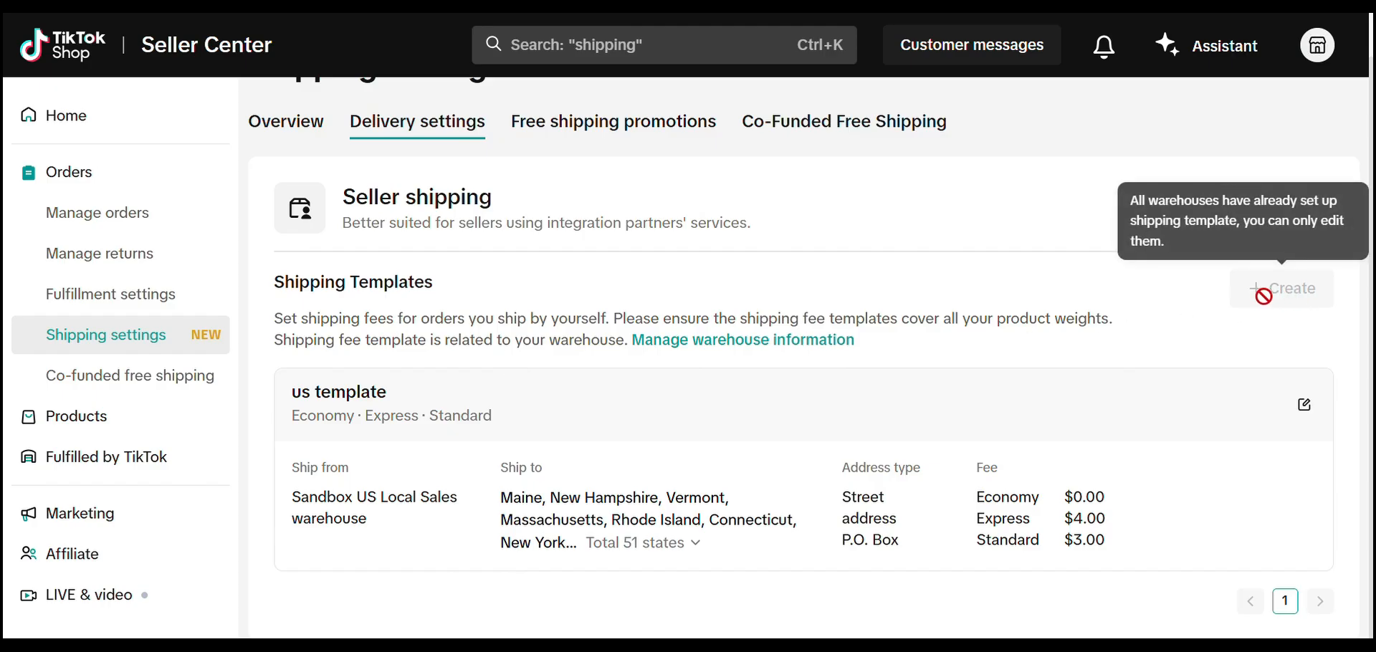
mouse_move(1324, 357)
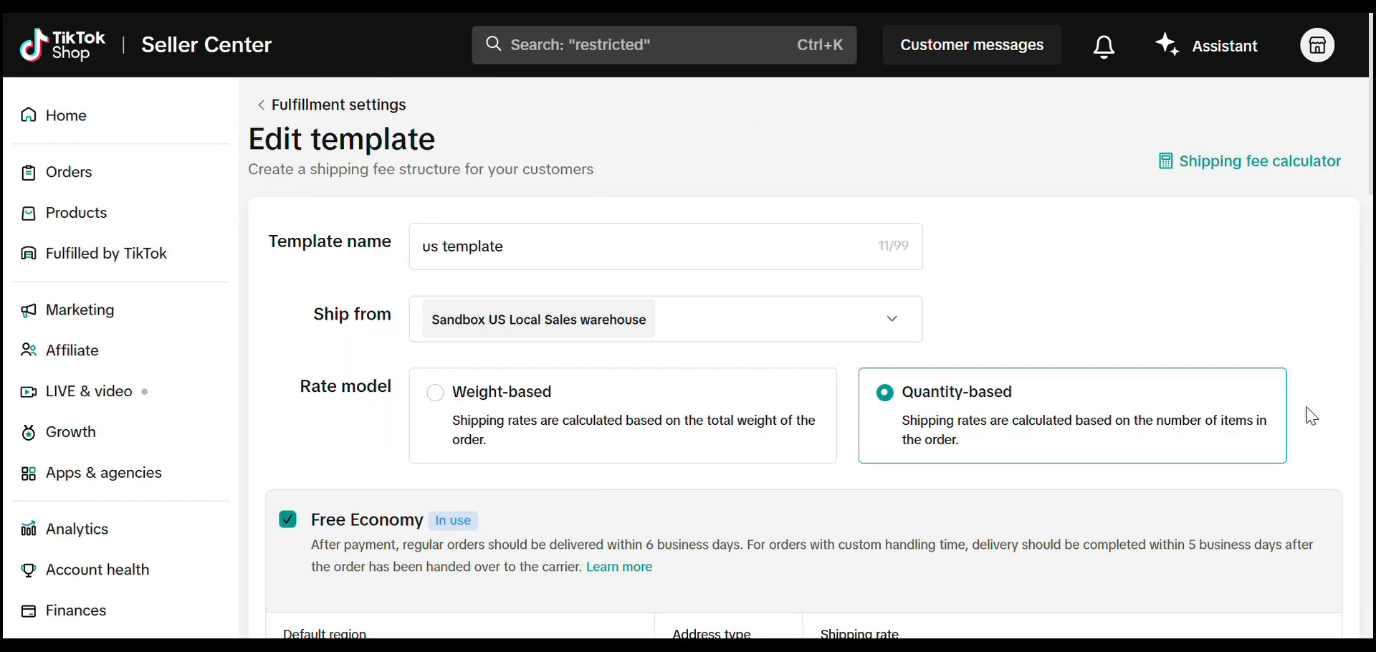
Switch the 'us template' rate model from quantity-based to Weight-based.
click(615, 246)
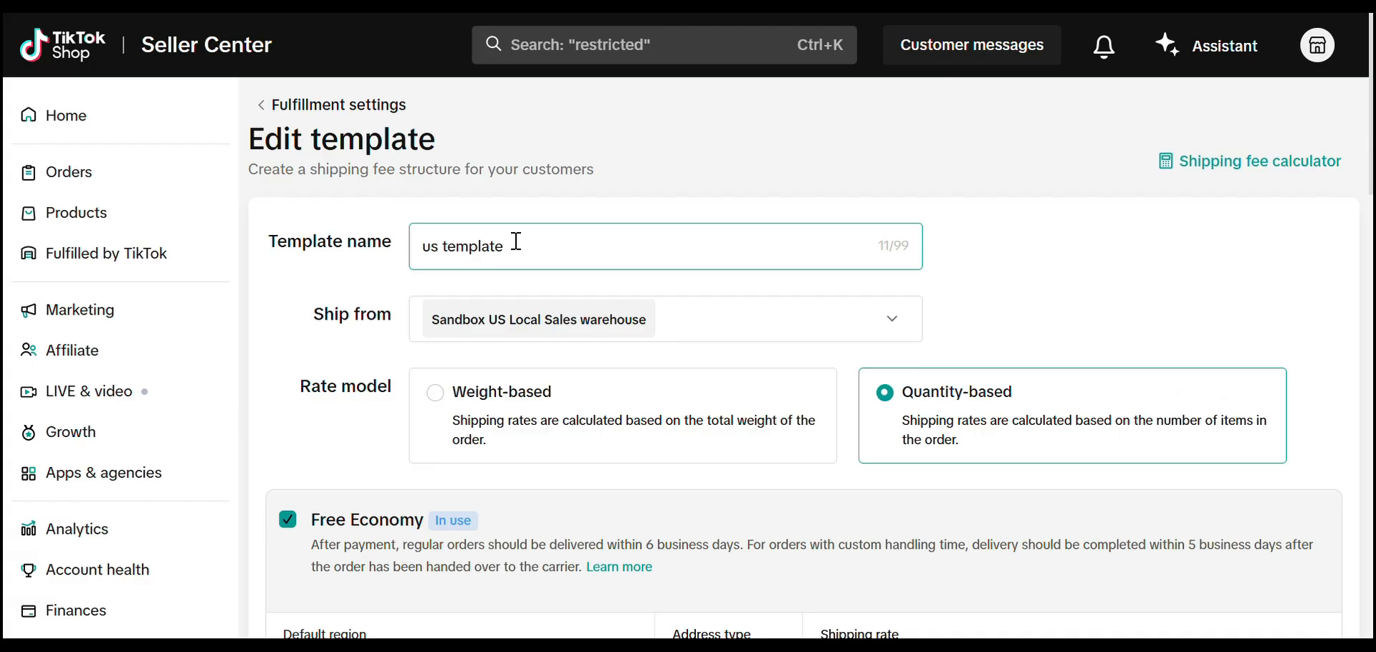
double_click(328, 242)
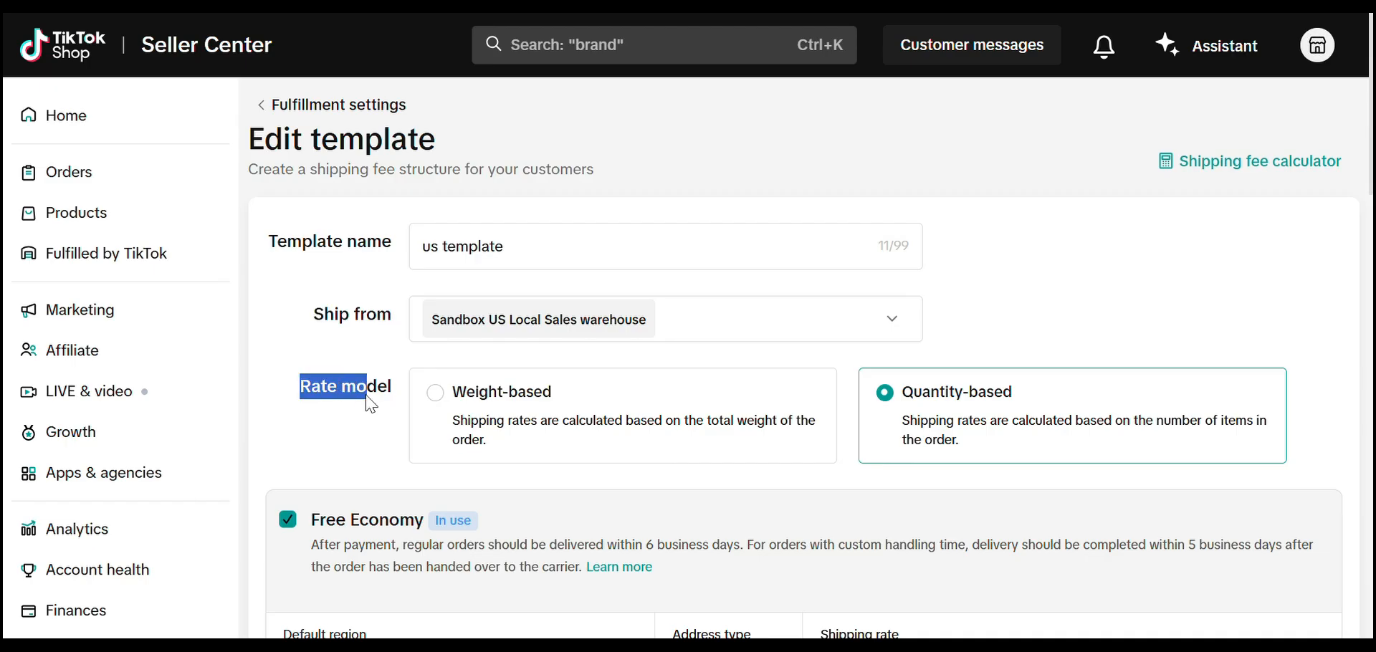
click(435, 391)
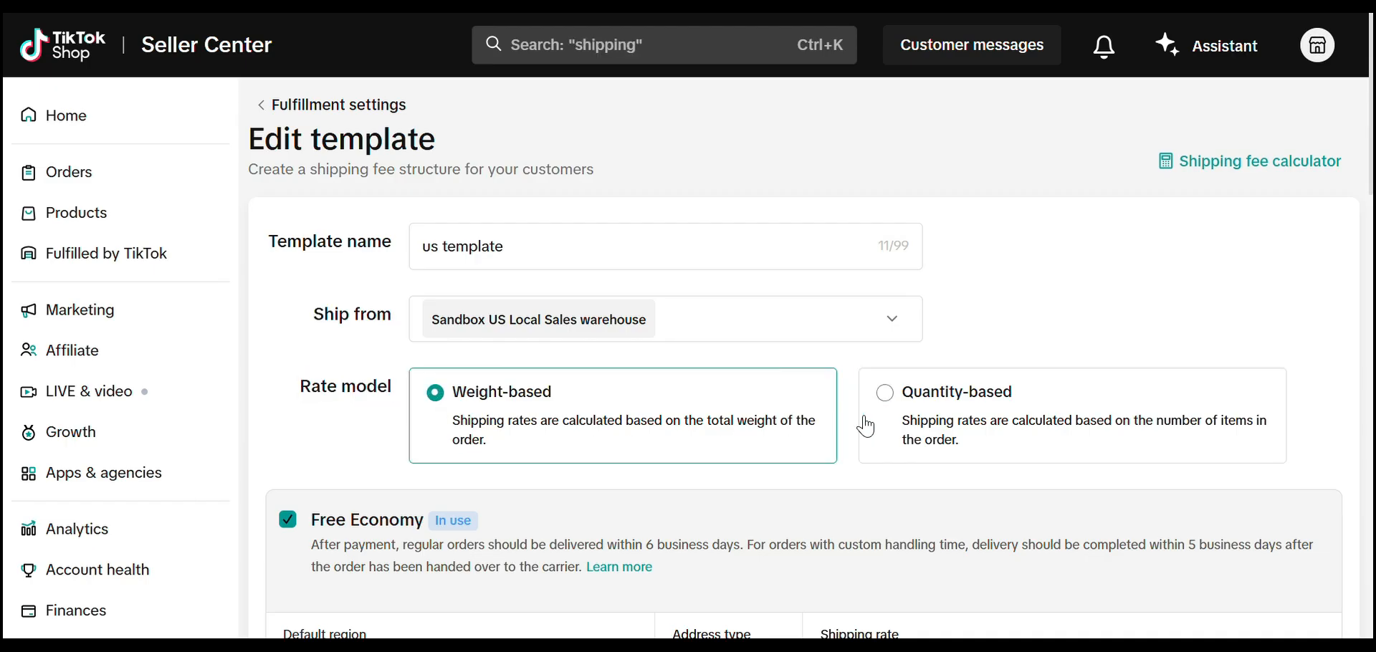
click(883, 391)
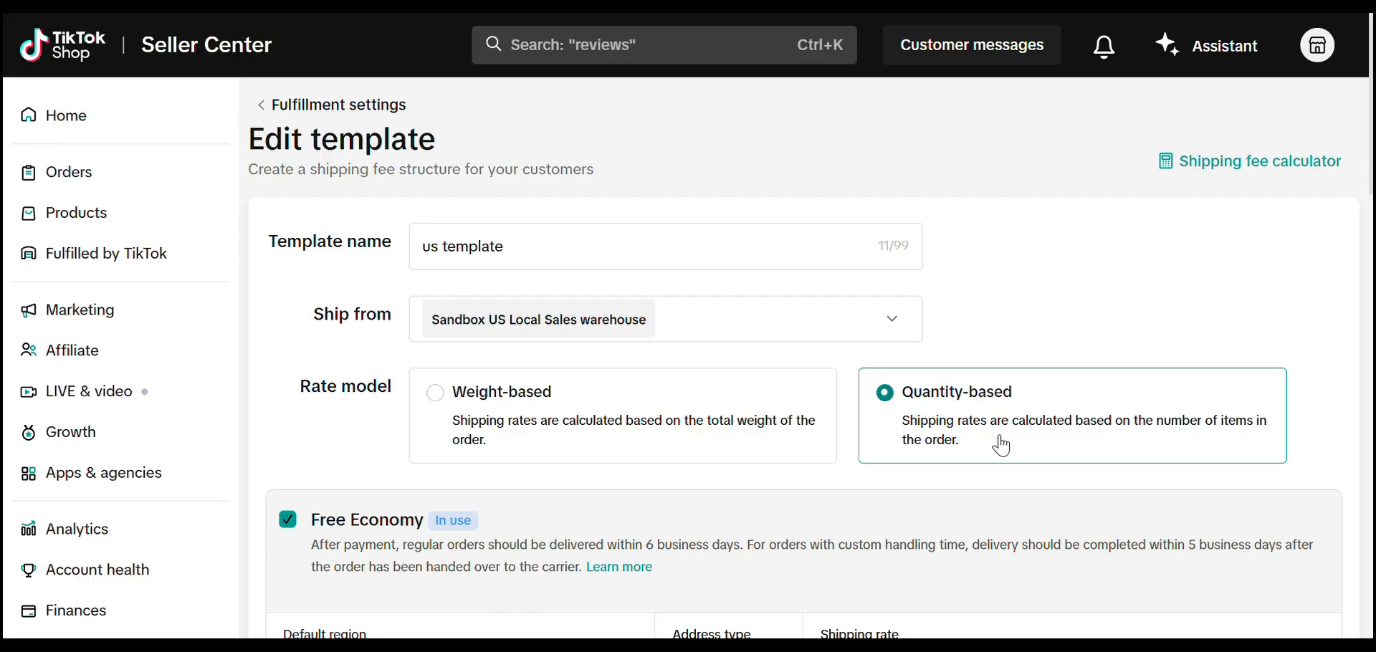
mouse_move(1027, 446)
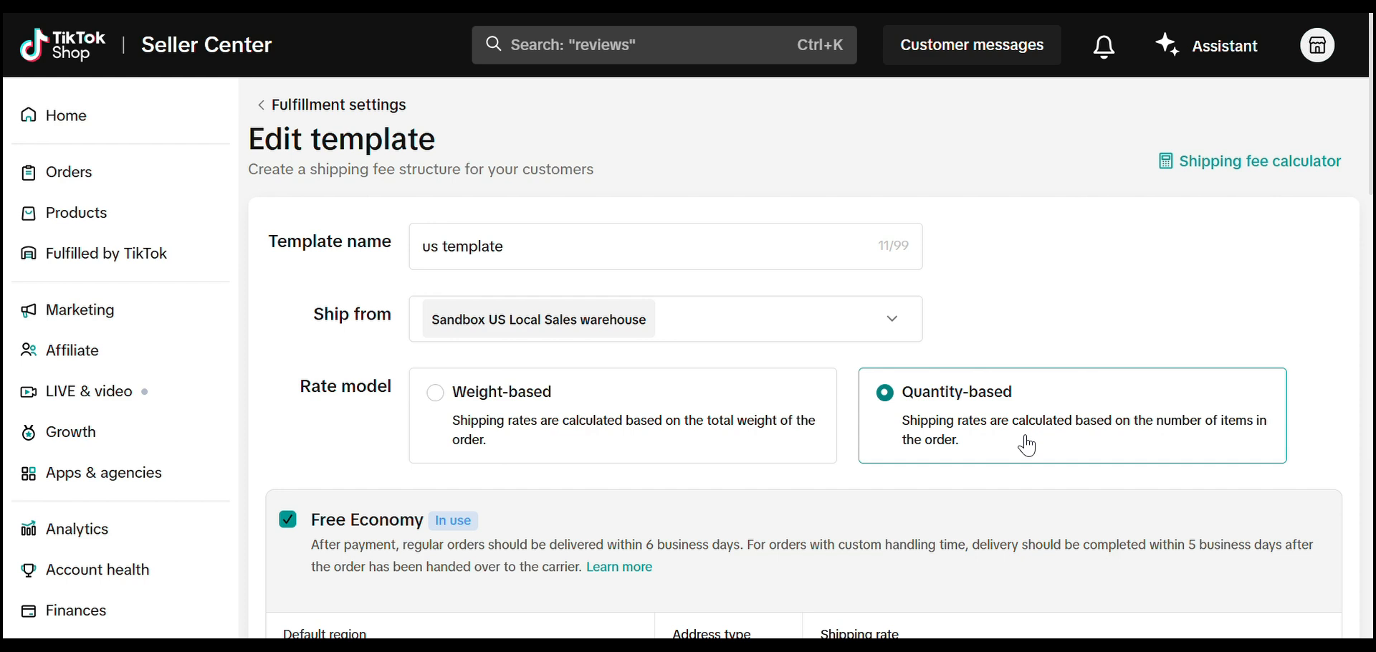
click(446, 391)
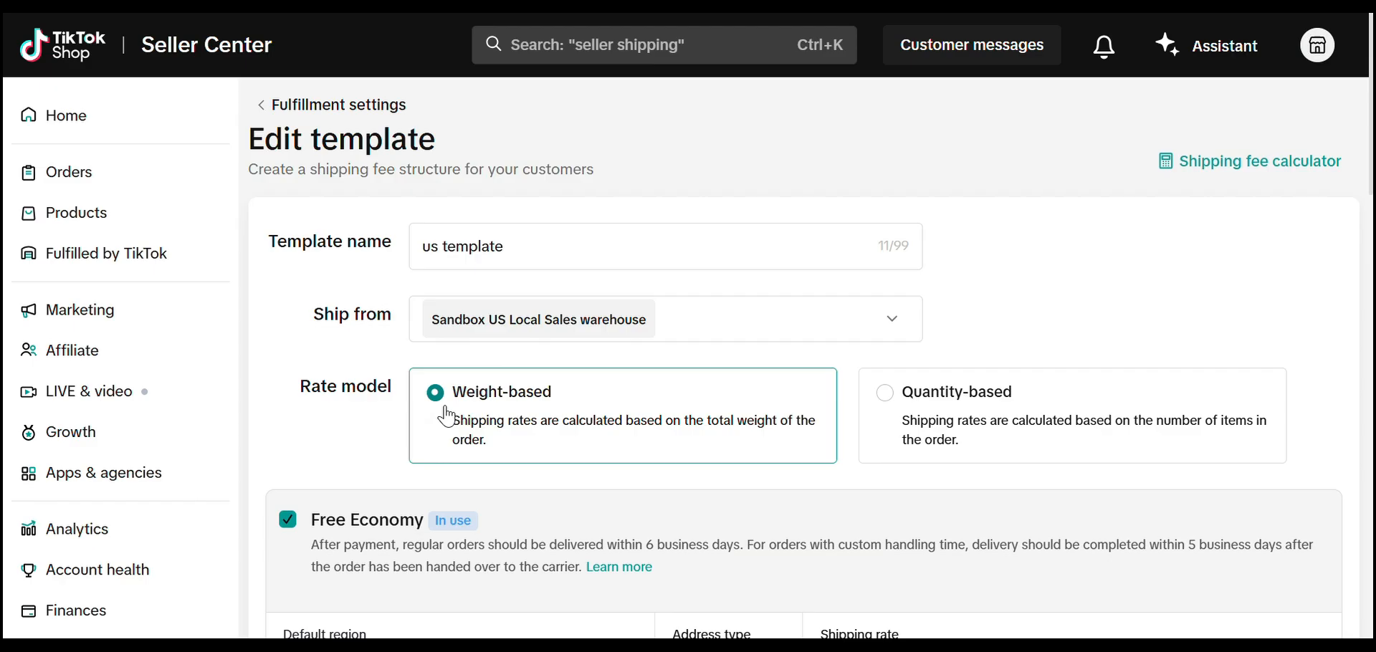
scroll(down, 3)
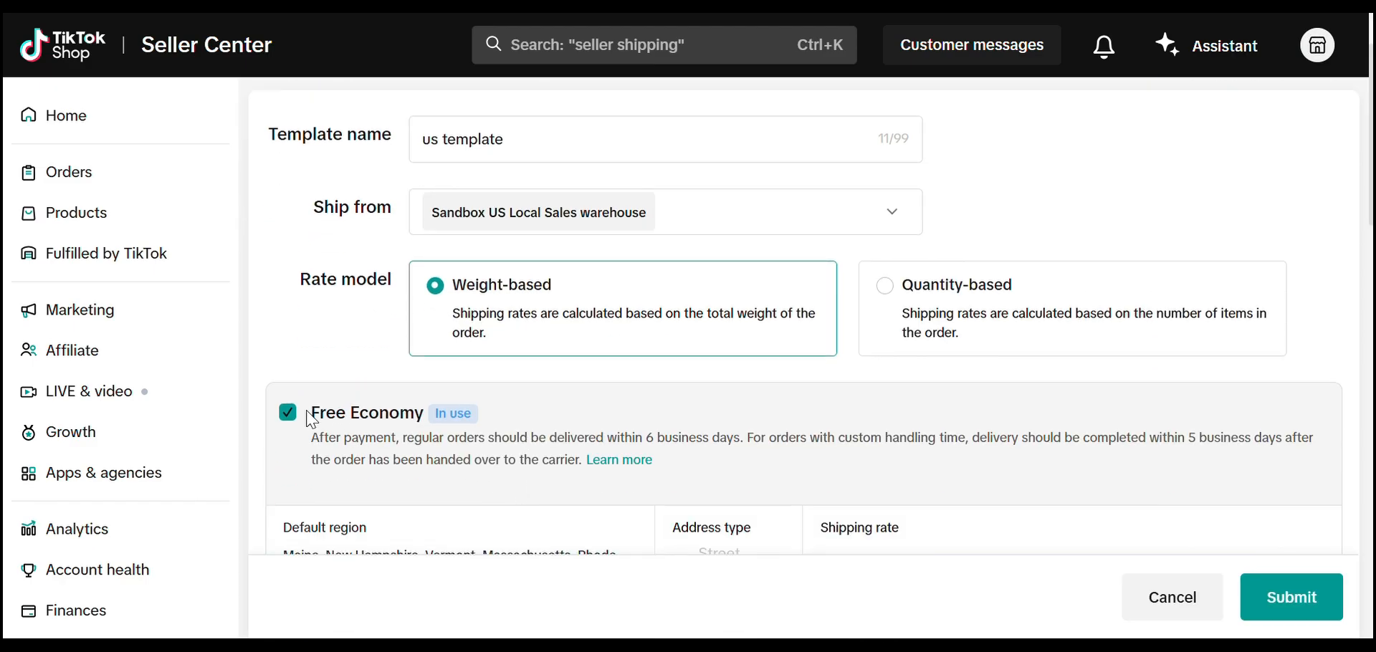
scroll(down, 3)
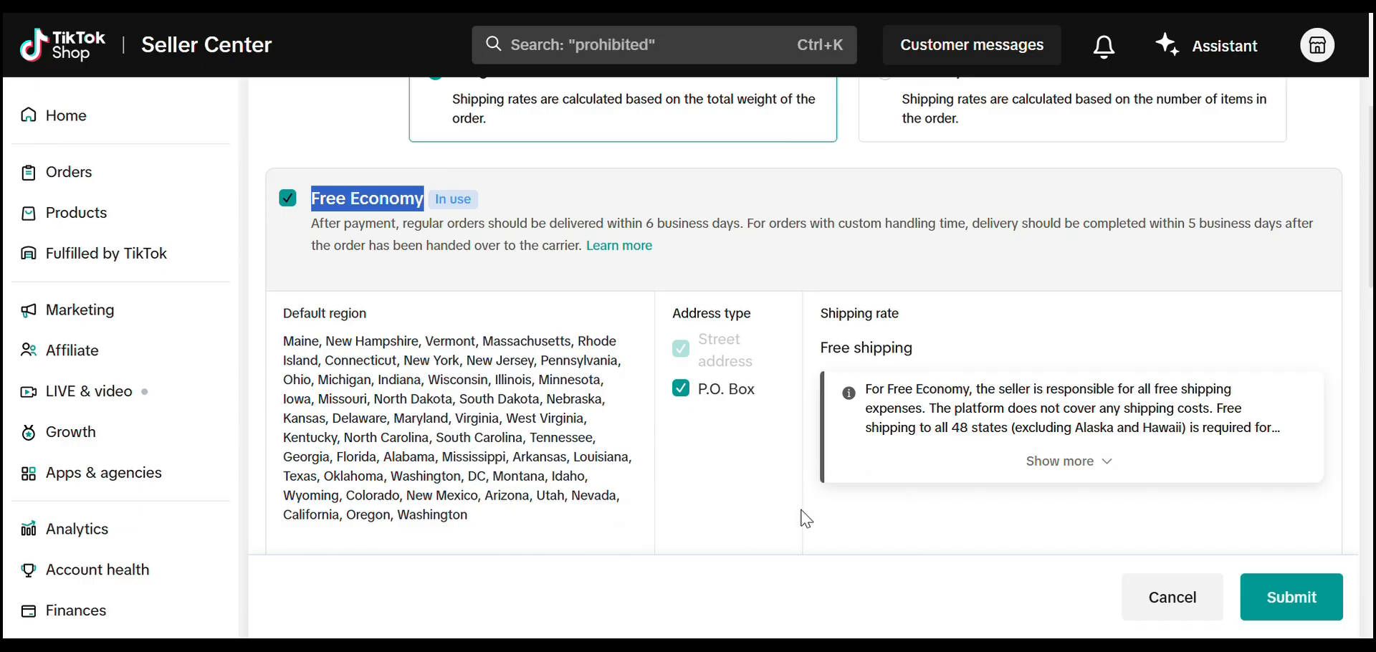
scroll(down, 3)
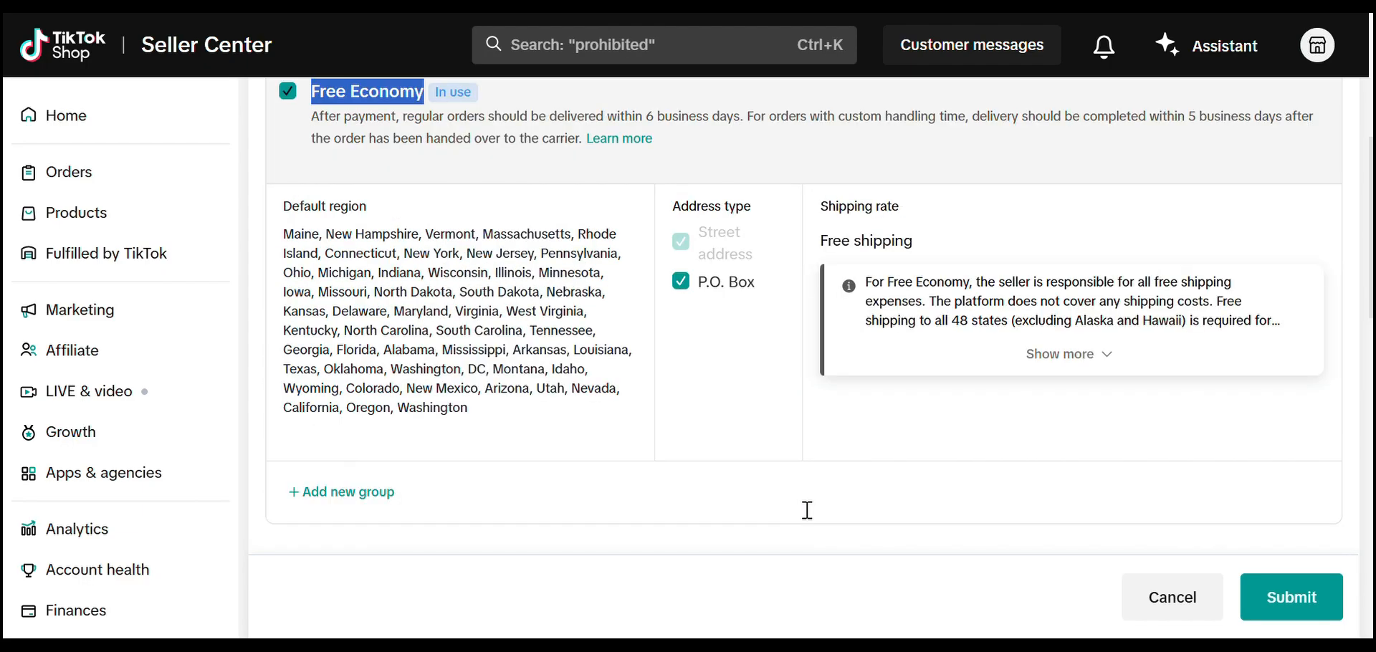
mouse_move(766, 495)
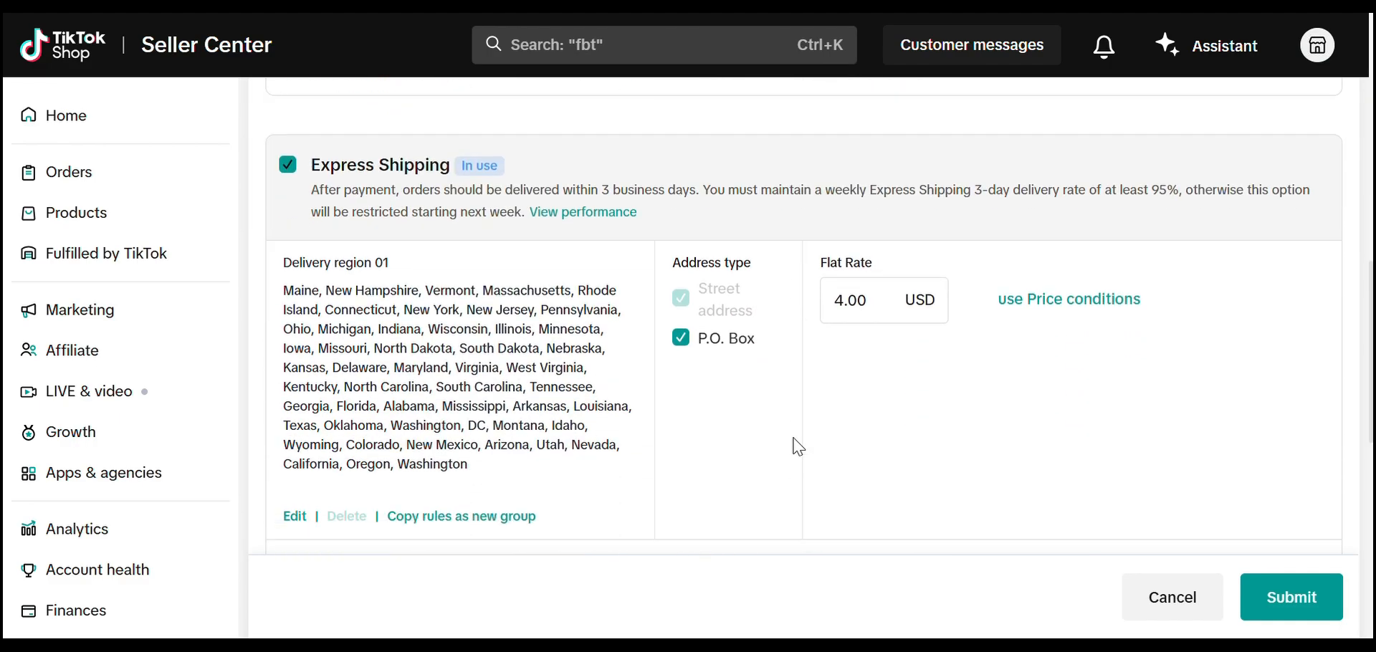
double_click(380, 165)
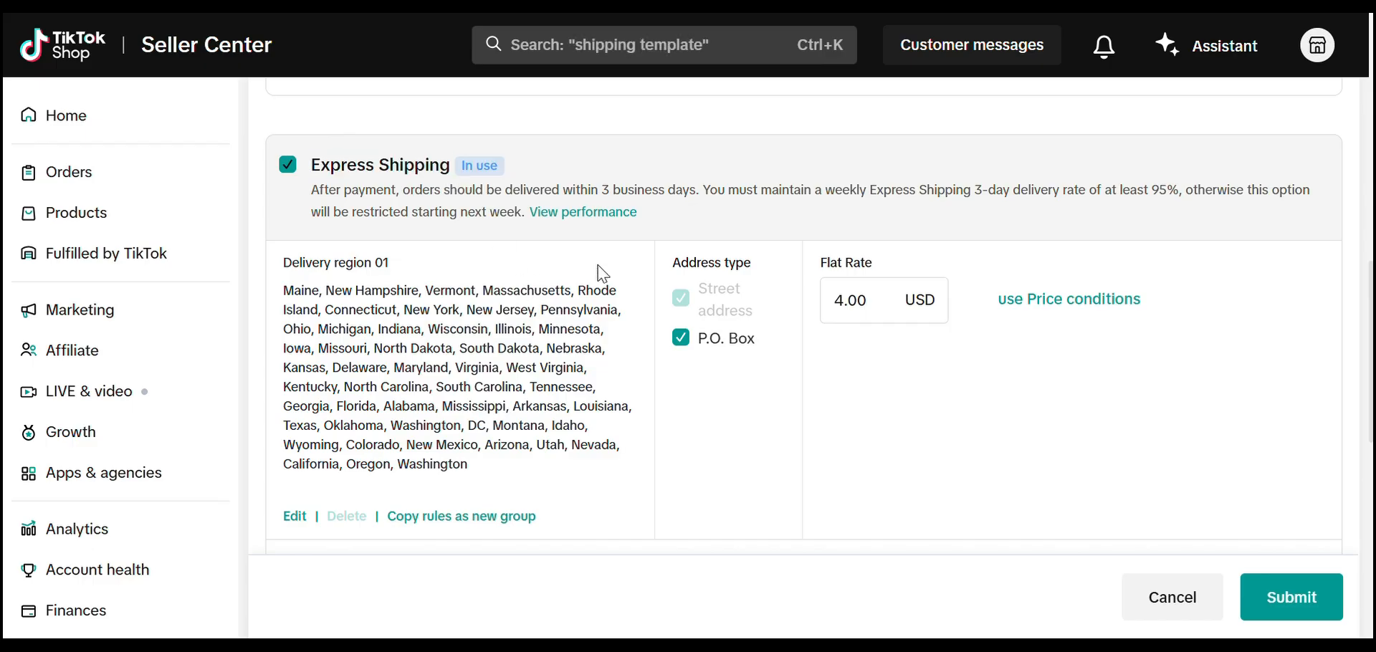
mouse_move(646, 289)
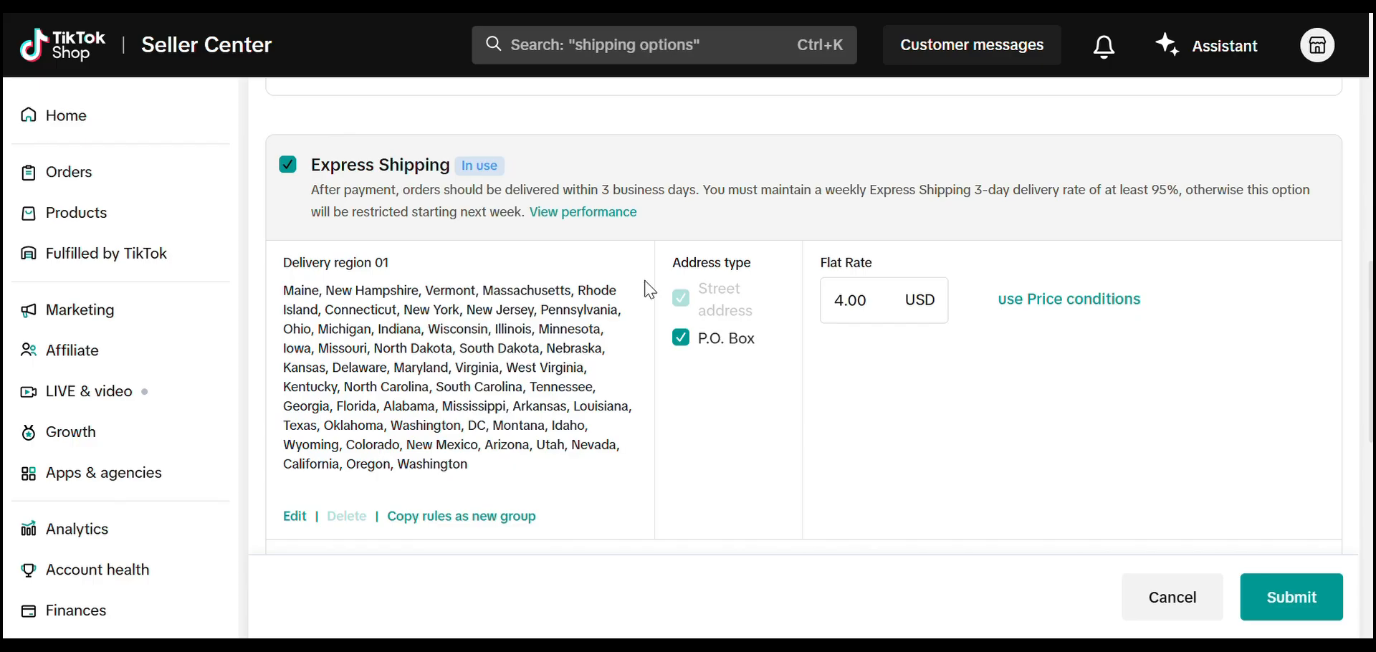
mouse_move(856, 427)
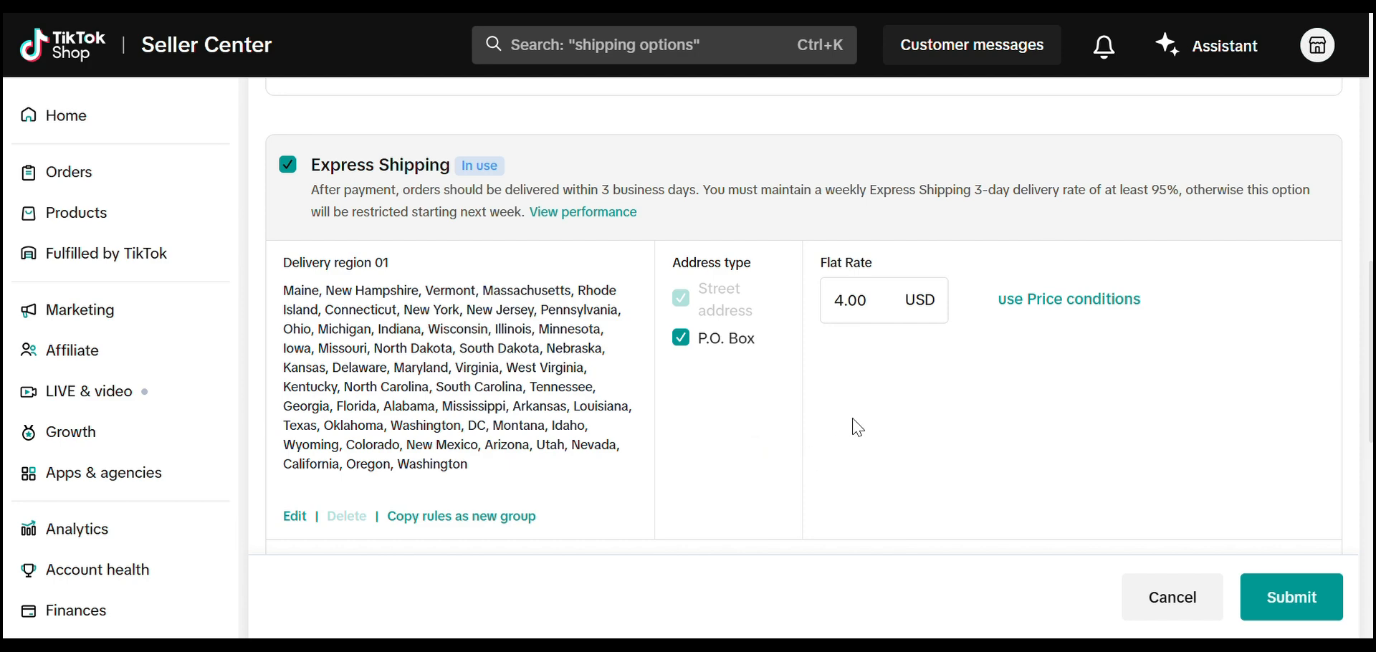
scroll(down, 3)
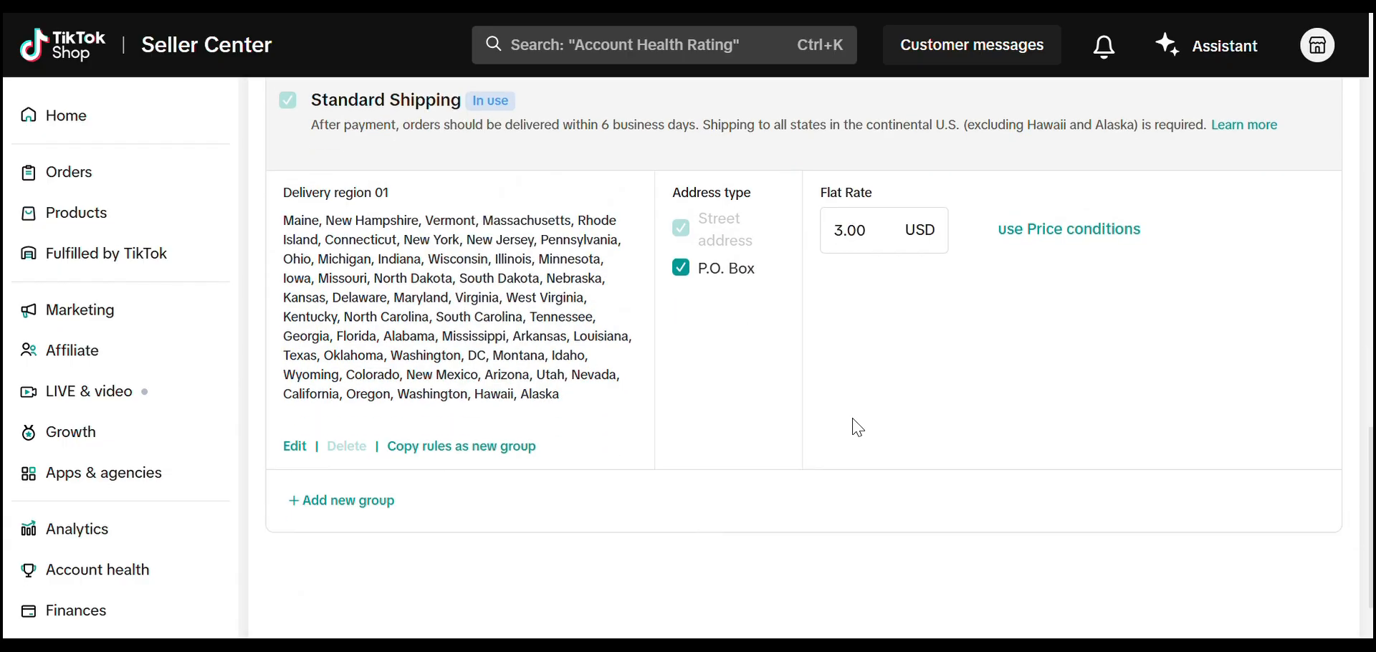
mouse_move(781, 390)
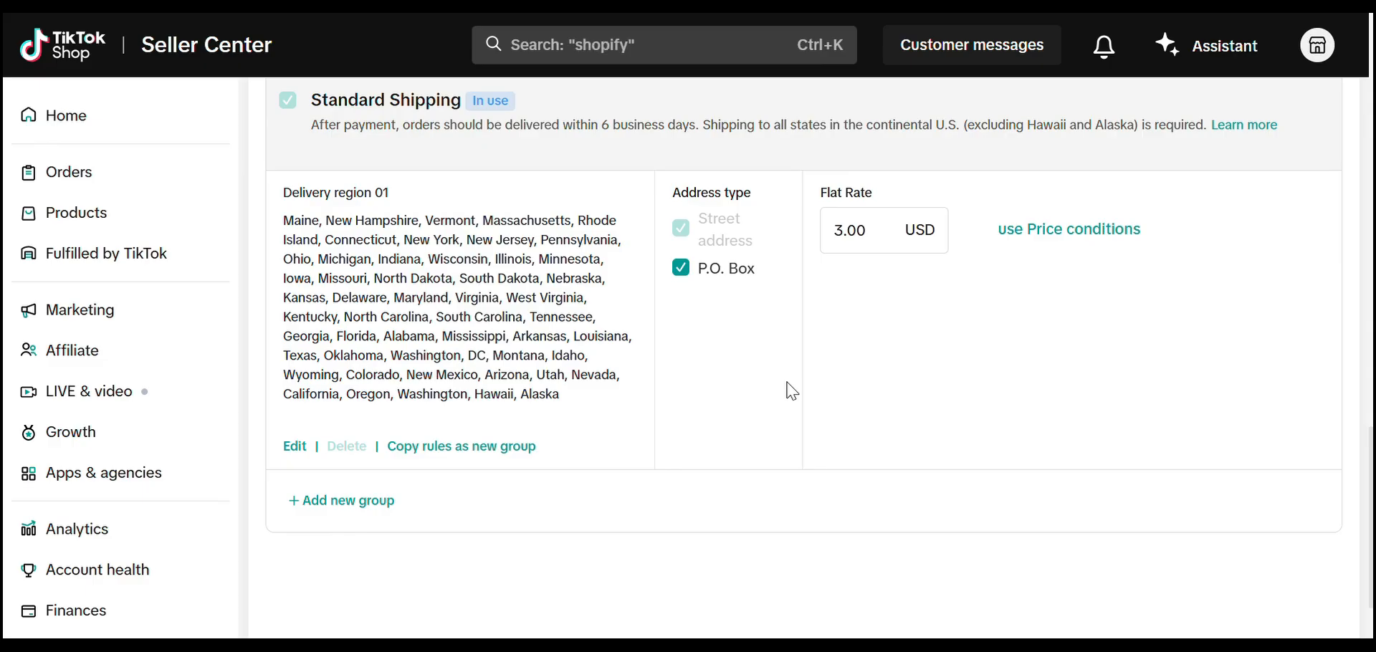
scroll(down, 3)
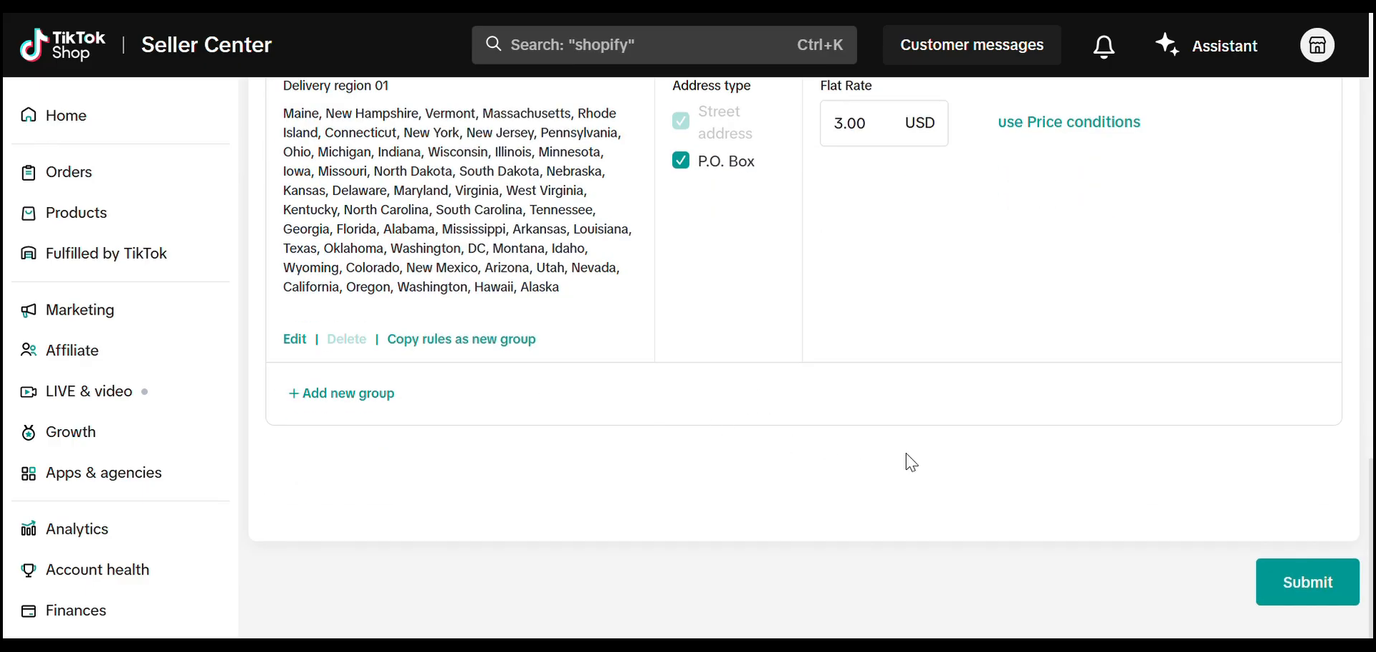
mouse_move(1307, 582)
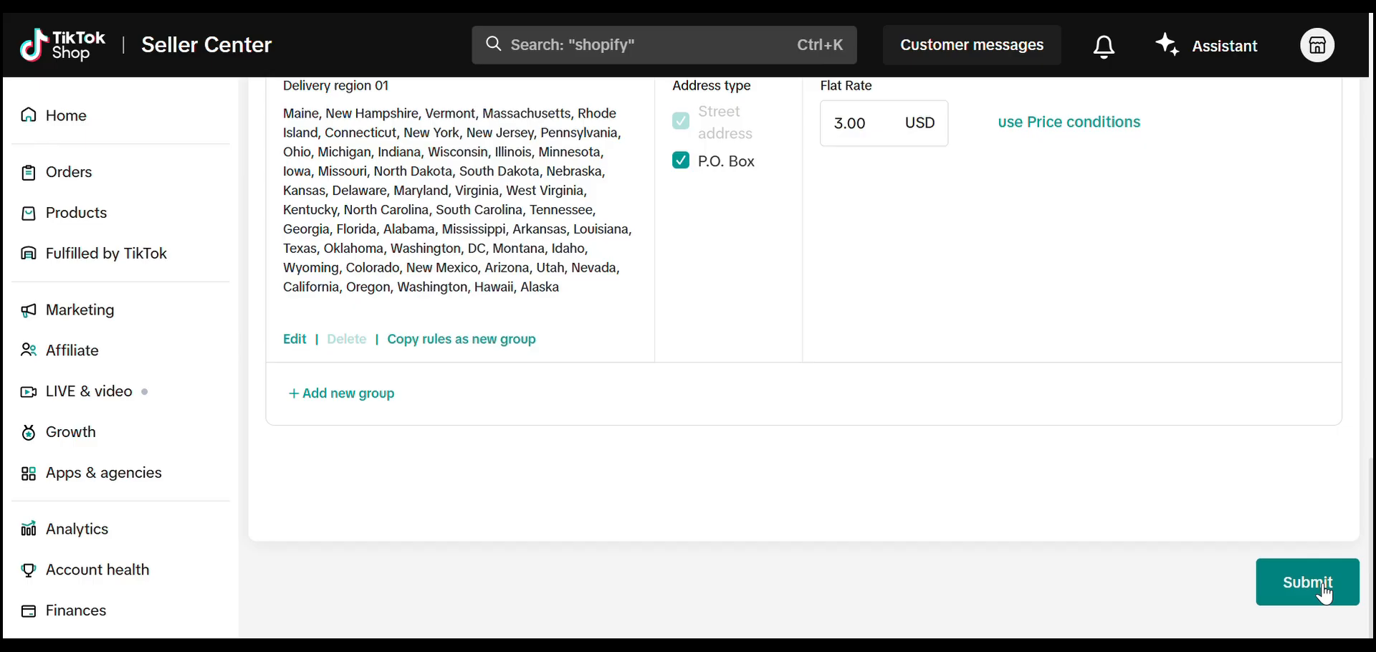
Save the US template, confirming the dialog, and check its Economy $0.00, Express $4.00, Standard $3.00 fees.
click(1307, 582)
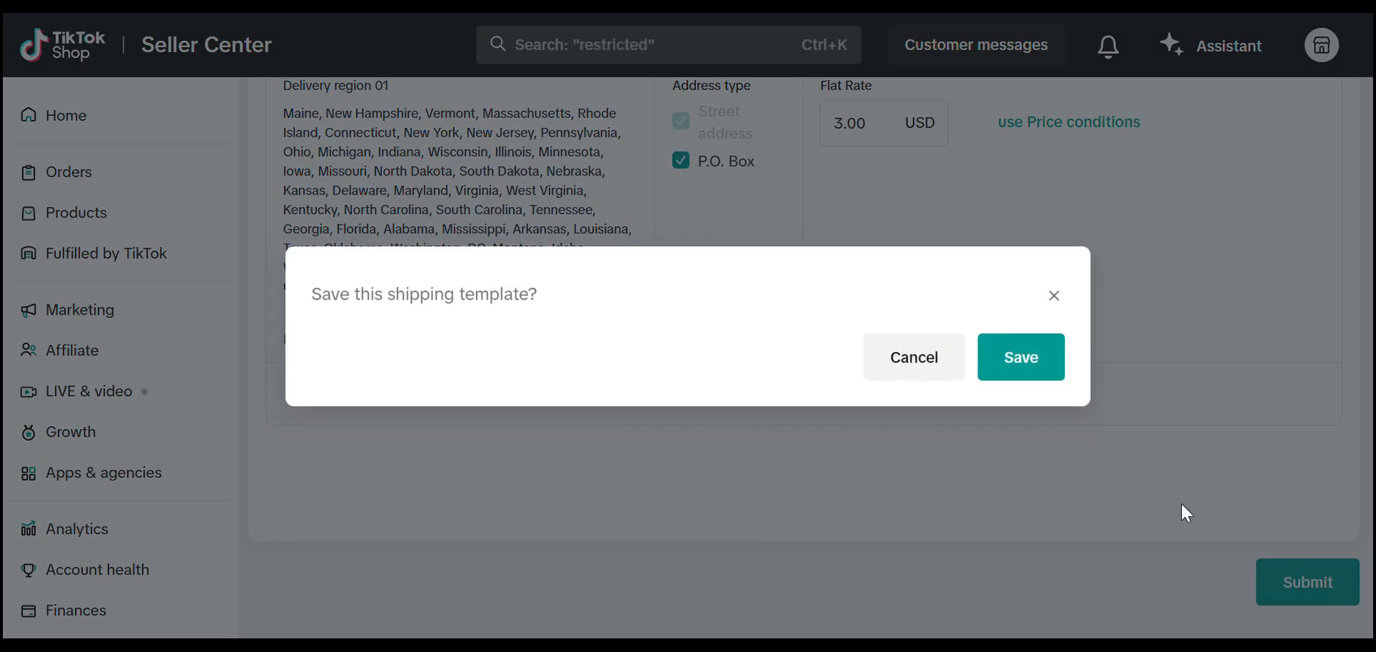
click(1020, 357)
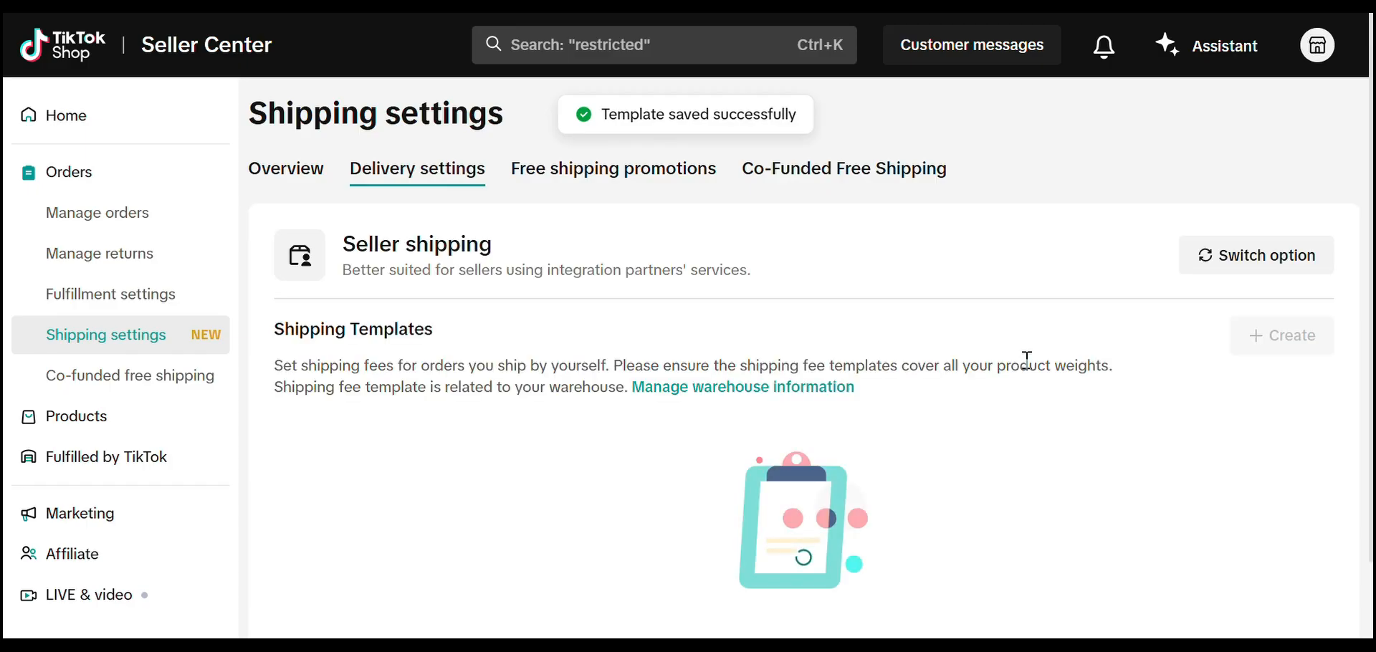
scroll(down, 3)
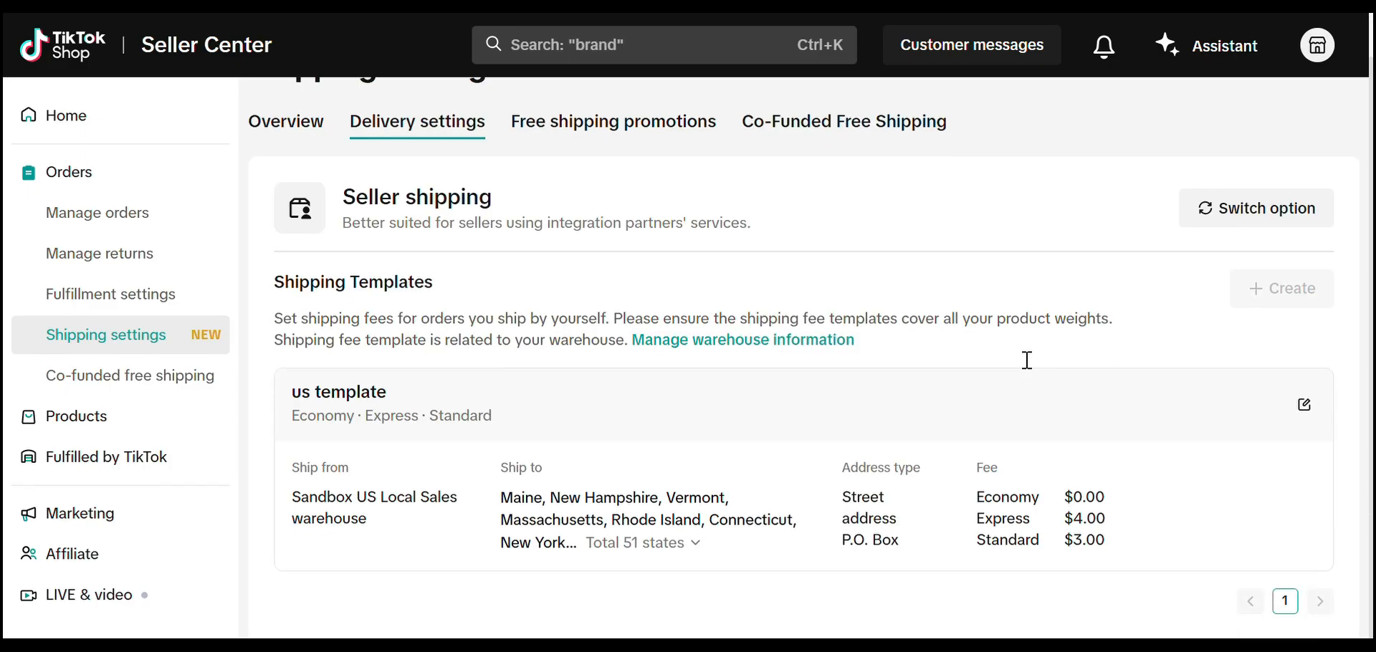
mouse_move(1029, 368)
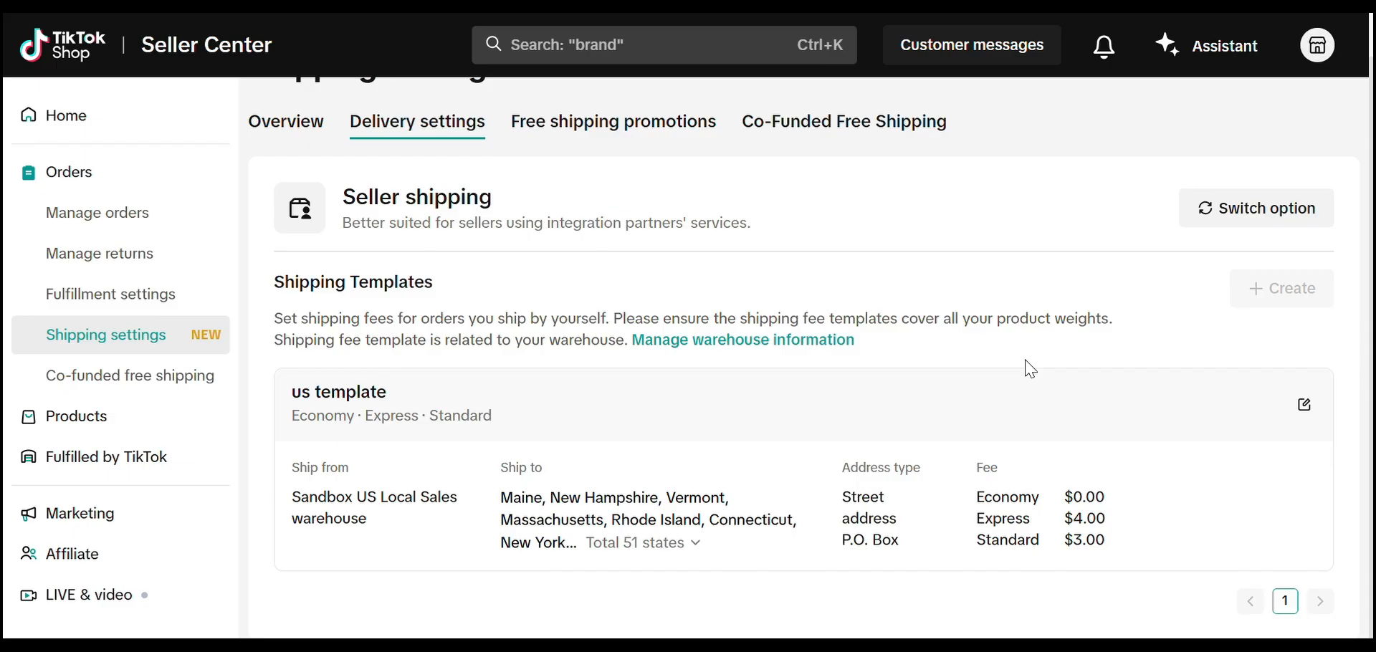